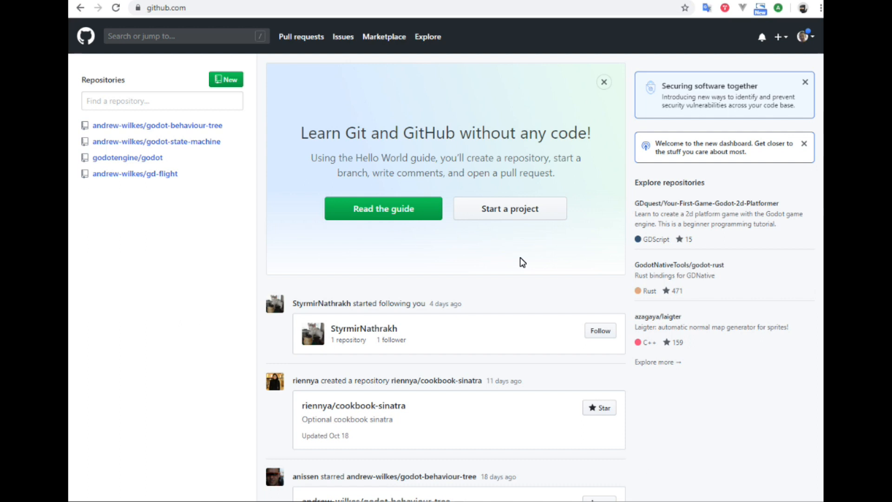
{"action": "mouse_move", "coordinate": [253, 58]}
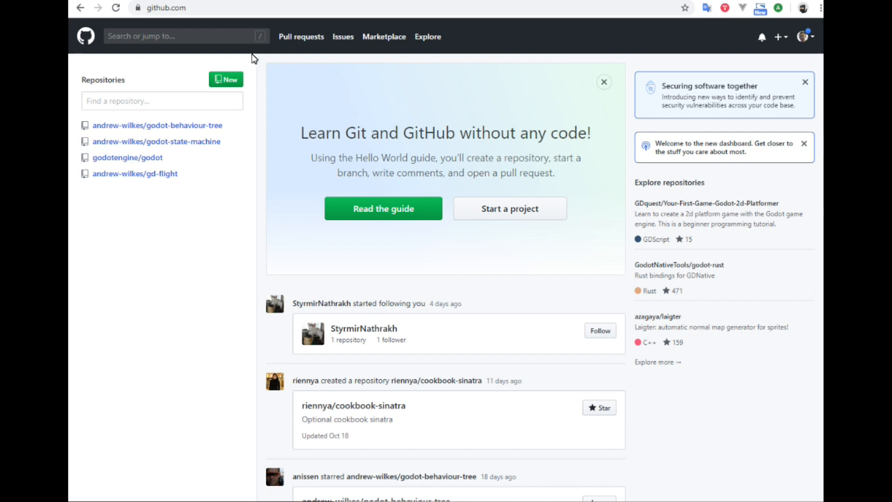
{"action": "mouse_move", "coordinate": [252, 62]}
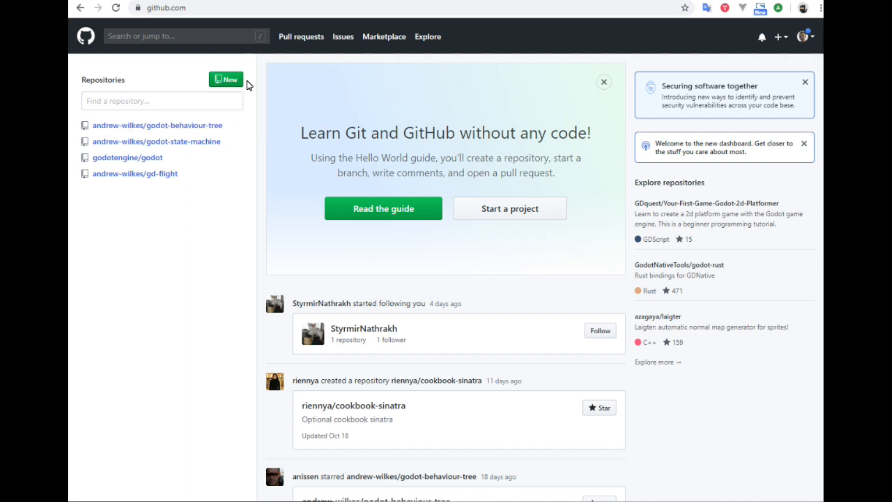
{"action": "mouse_move", "coordinate": [462, 72]}
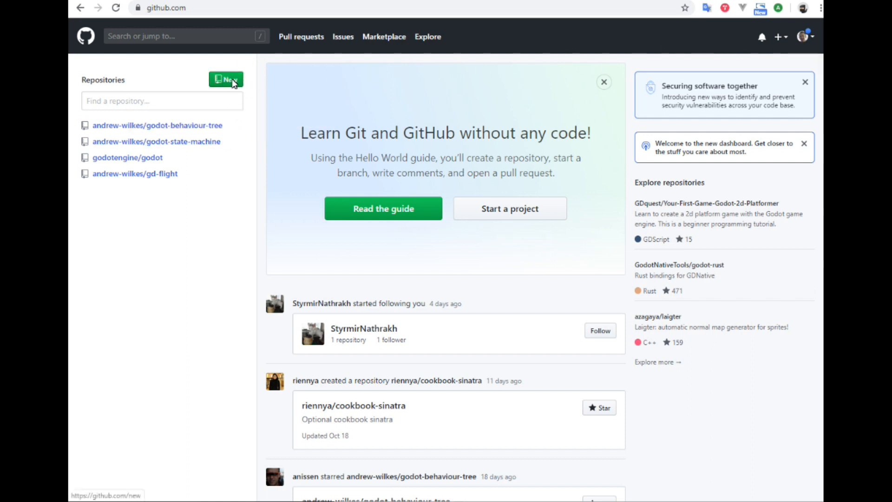
Start a new repository using the green New button on the GitHub dashboard
{"action": "left_click", "coordinate": [226, 79]}
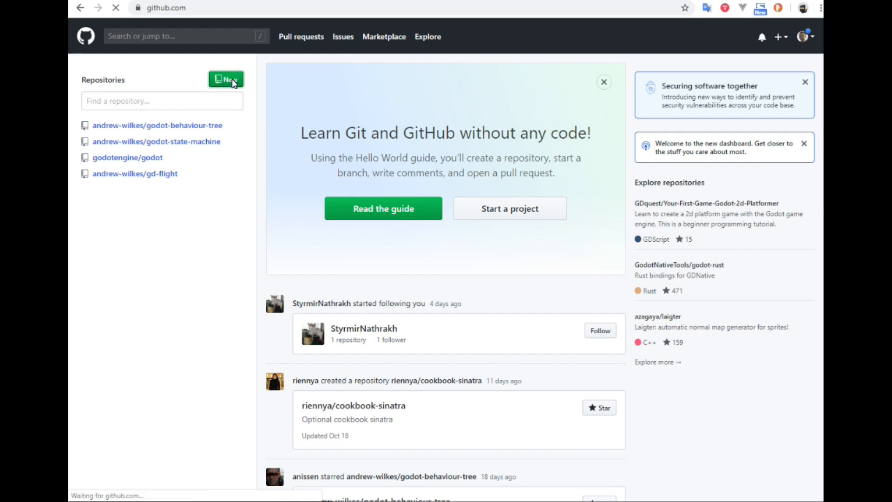
Name the repository 'tetron' and describe it as a Tetris clone produced using Godot Engine
{"action": "left_click", "coordinate": [226, 79]}
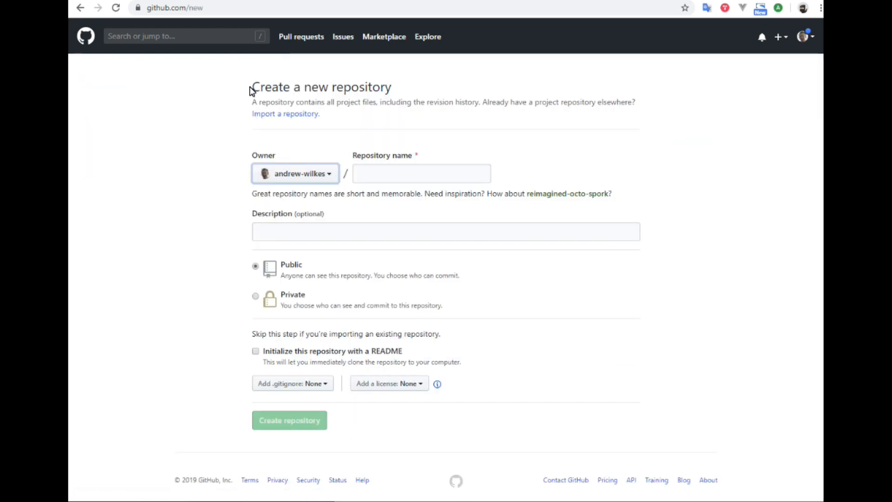
{"action": "mouse_move", "coordinate": [297, 116]}
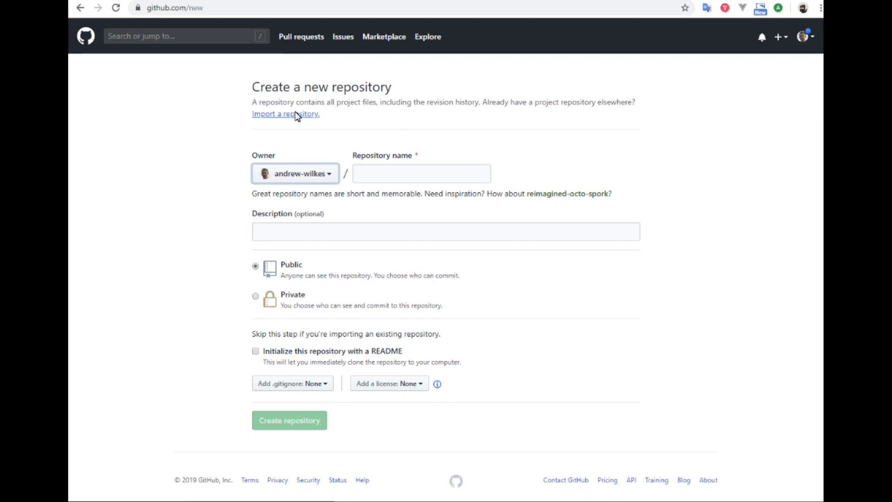
{"action": "mouse_move", "coordinate": [365, 178]}
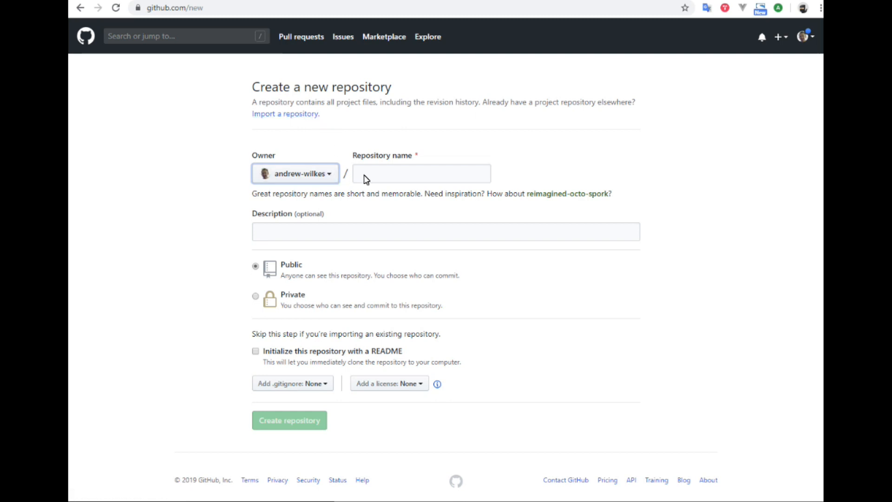
{"action": "left_click", "coordinate": [421, 173]}
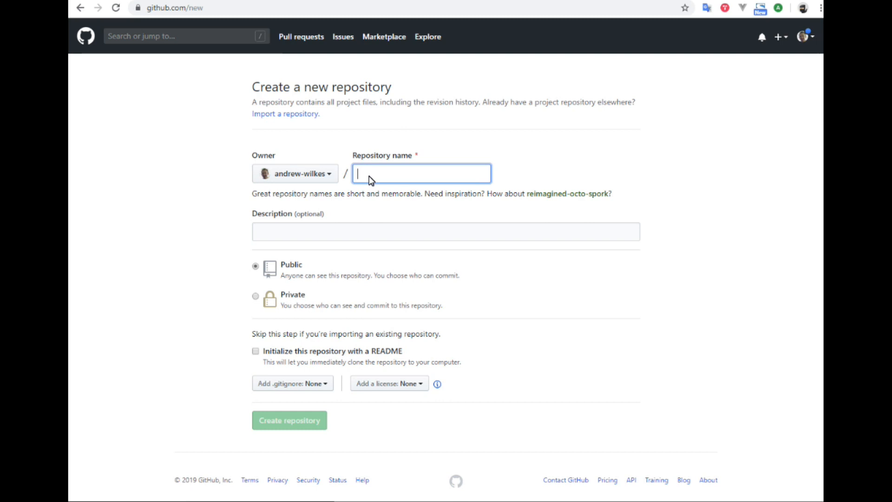
{"action": "type", "text": "tetron"}
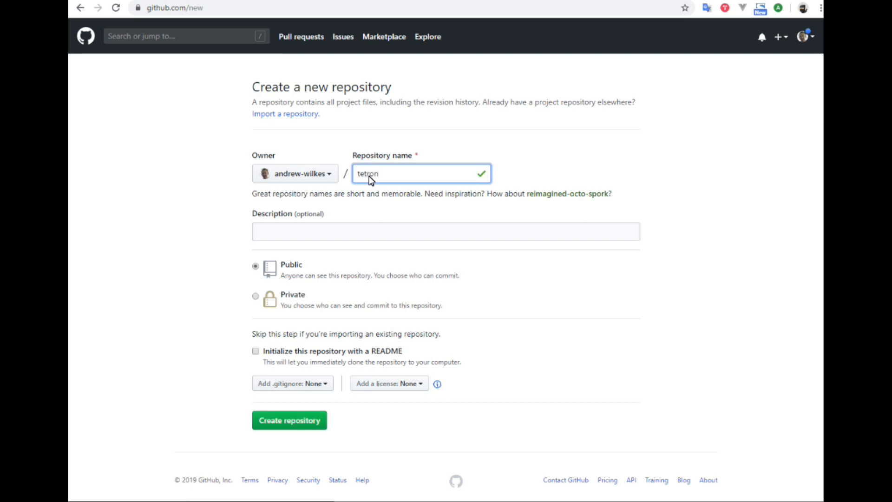
{"action": "mouse_move", "coordinate": [366, 231]}
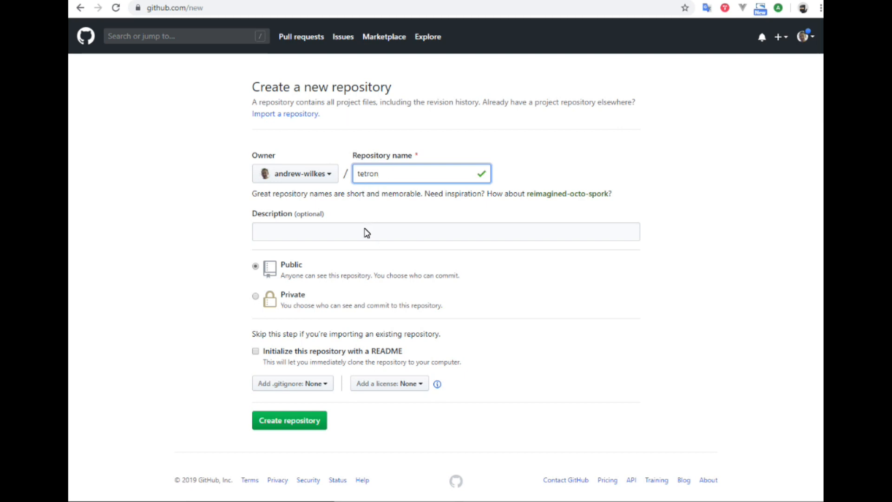
{"action": "type", "text": "A"}
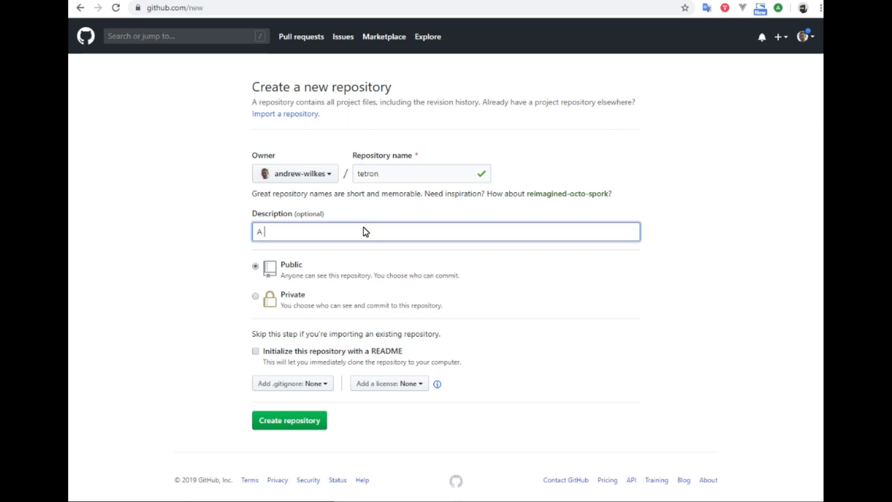
{"action": "type", "text": "Tetris clone pro"}
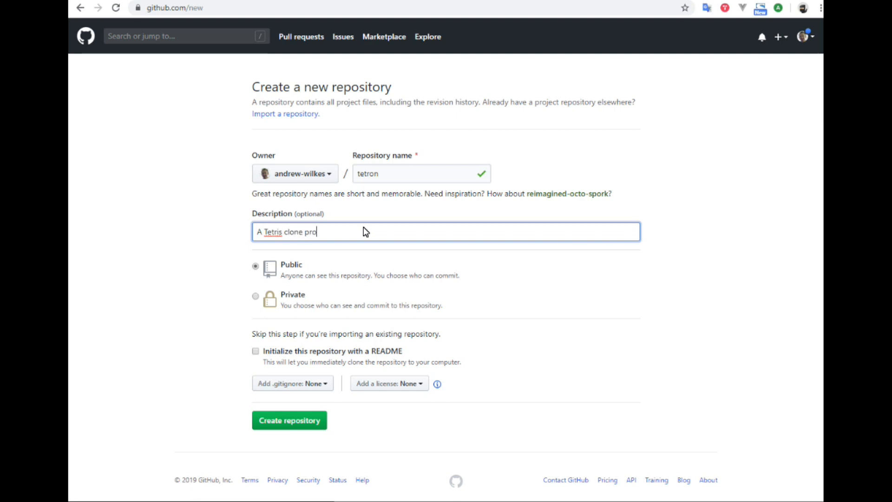
{"action": "type", "text": "duced using Godot E"}
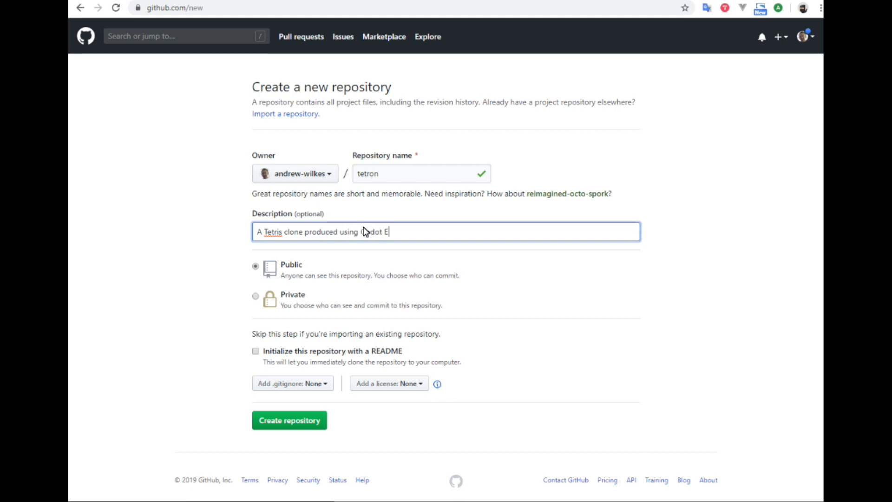
{"action": "type", "text": "ngine."}
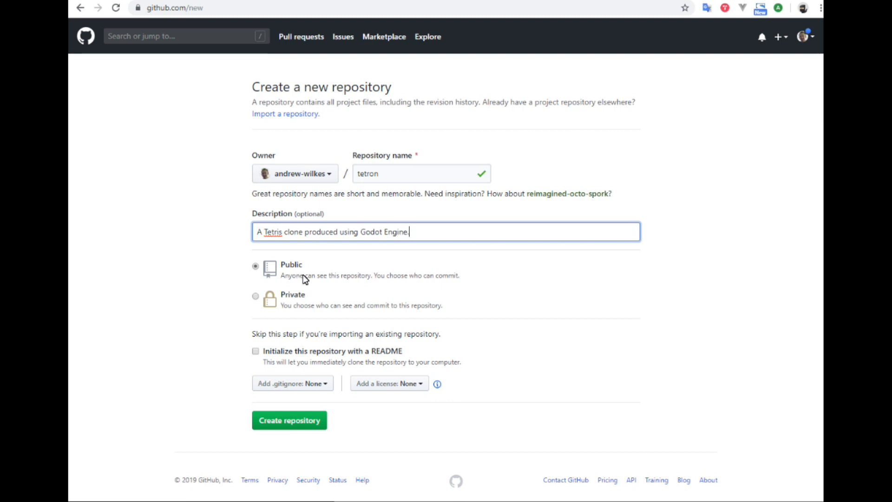
{"action": "mouse_move", "coordinate": [364, 284]}
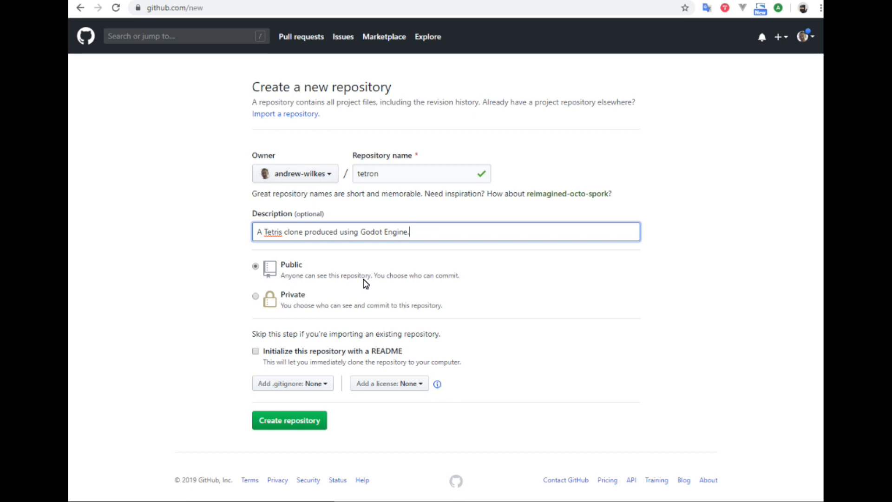
Add a README, Godot .gitignore and MIT License, then create the public repository
{"action": "left_click", "coordinate": [255, 350]}
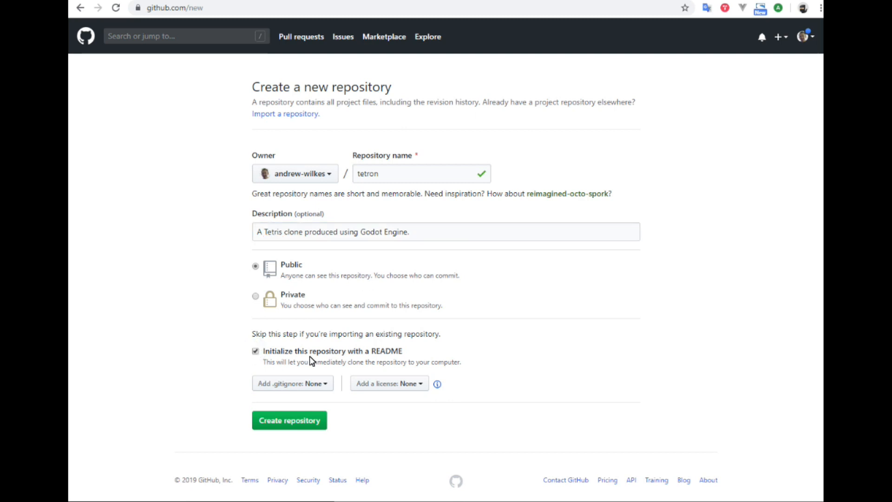
{"action": "mouse_move", "coordinate": [492, 343]}
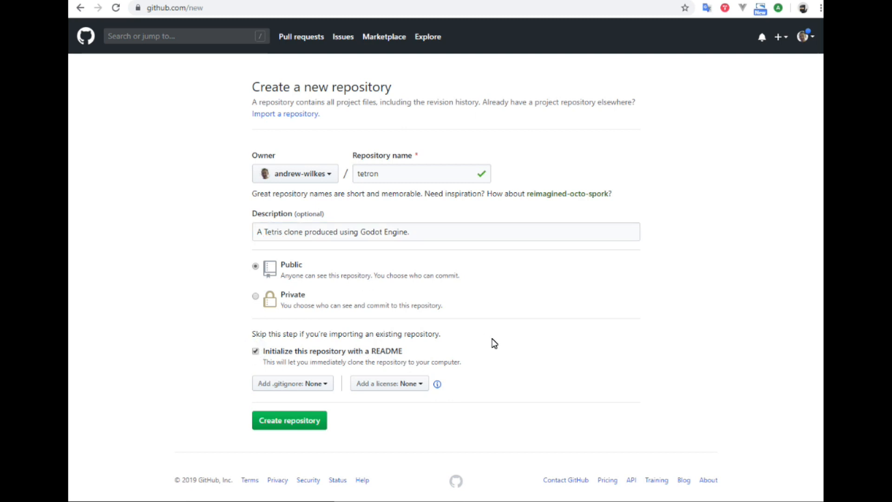
{"action": "mouse_move", "coordinate": [282, 394]}
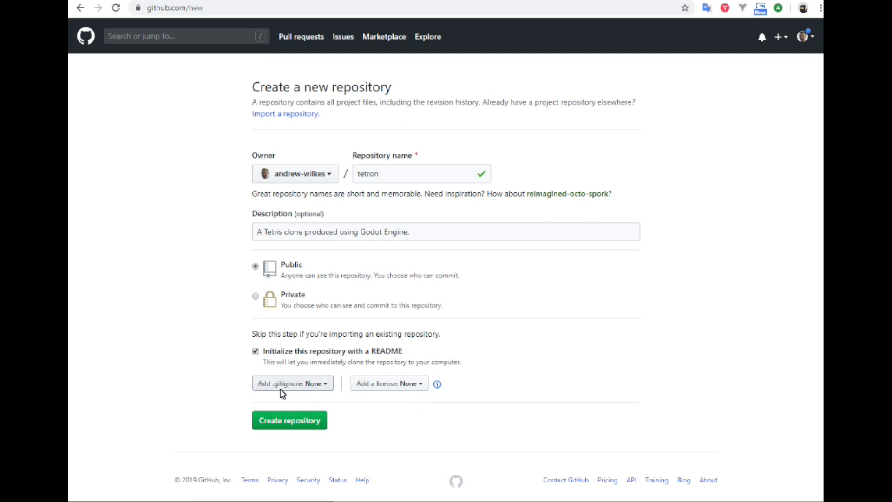
{"action": "left_click", "coordinate": [292, 383]}
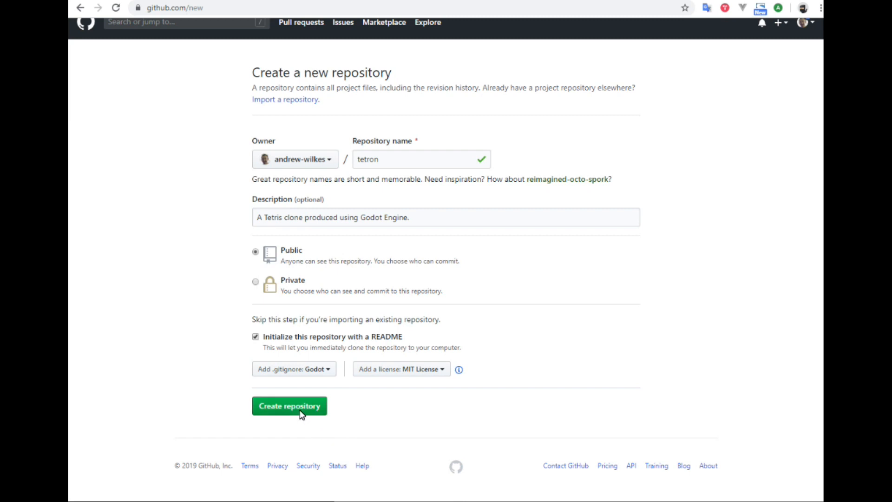
{"action": "left_click", "coordinate": [289, 406]}
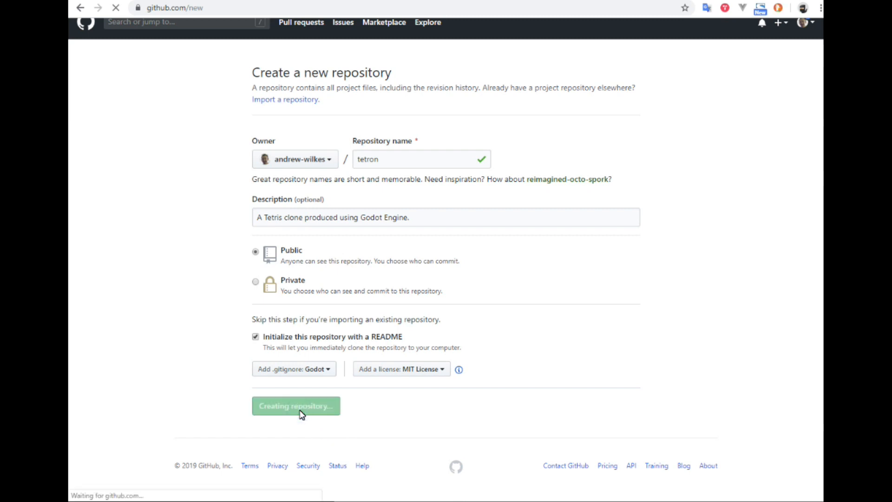
{"action": "left_click", "coordinate": [296, 406]}
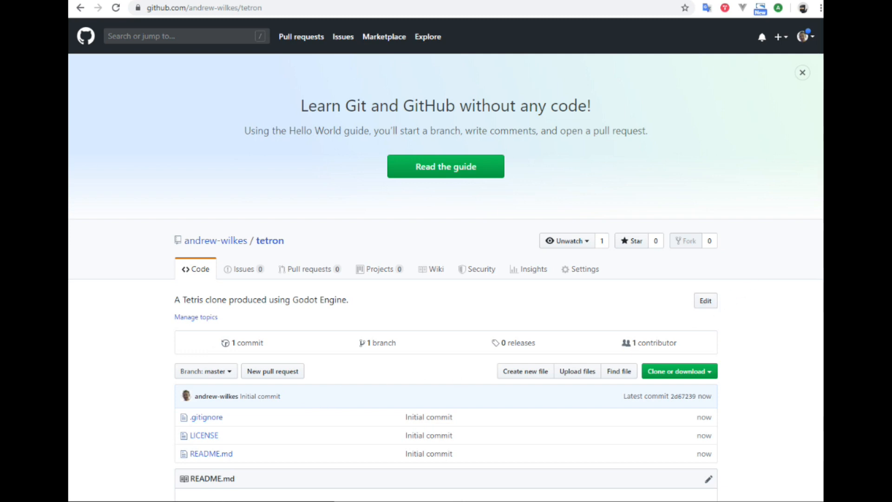
Scroll down to view the tetron README and begin editing README.md
{"action": "scroll", "scroll_direction": "down", "scroll_amount": 3}
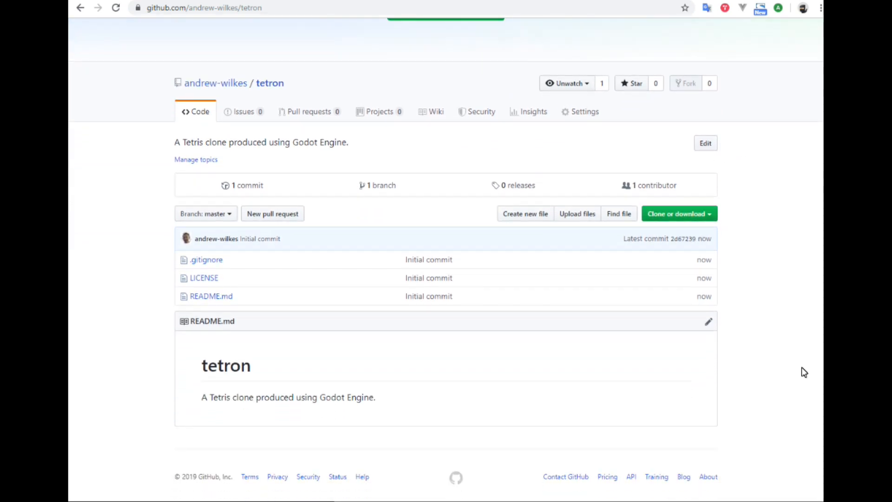
{"action": "mouse_move", "coordinate": [206, 332]}
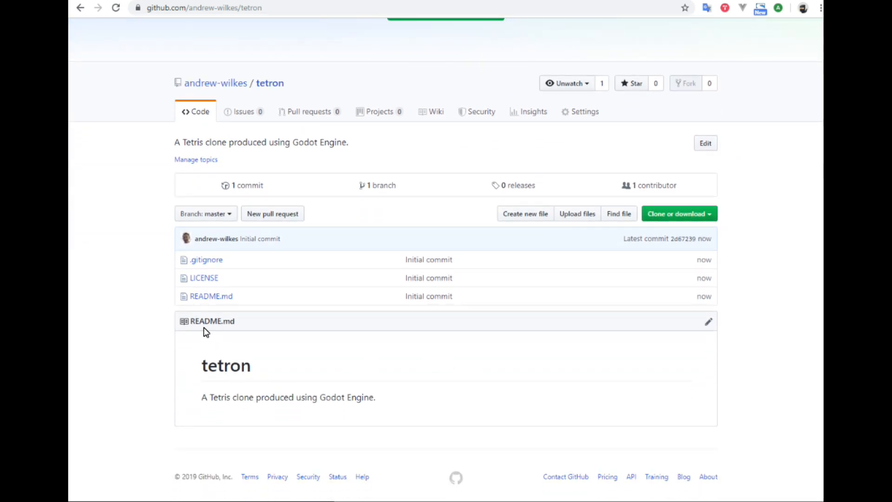
{"action": "mouse_move", "coordinate": [233, 337]}
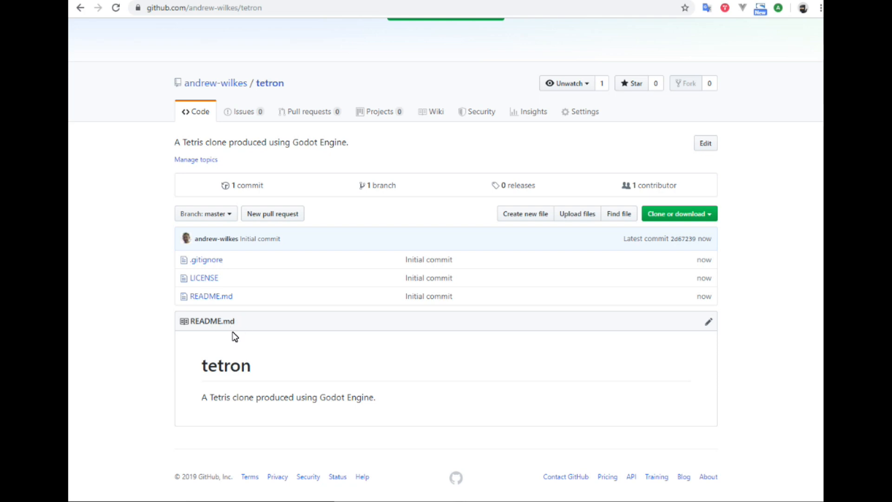
{"action": "mouse_move", "coordinate": [233, 372]}
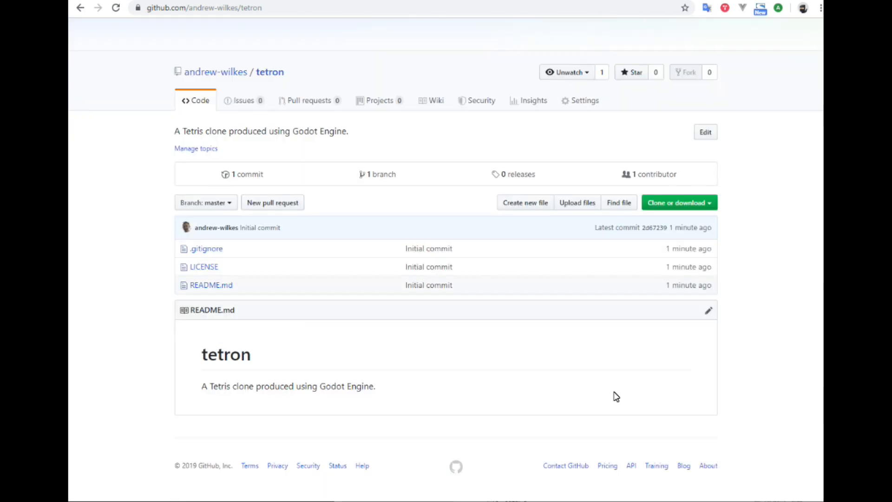
{"action": "mouse_move", "coordinate": [665, 379]}
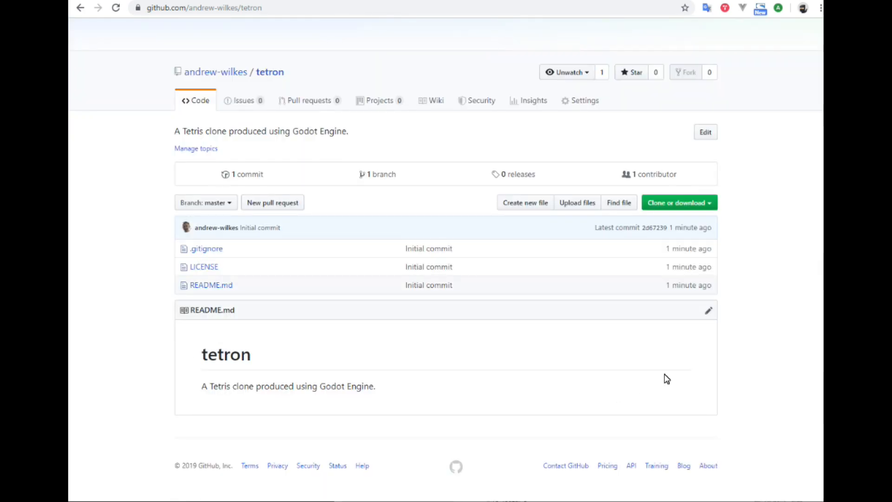
{"action": "left_click", "coordinate": [707, 310]}
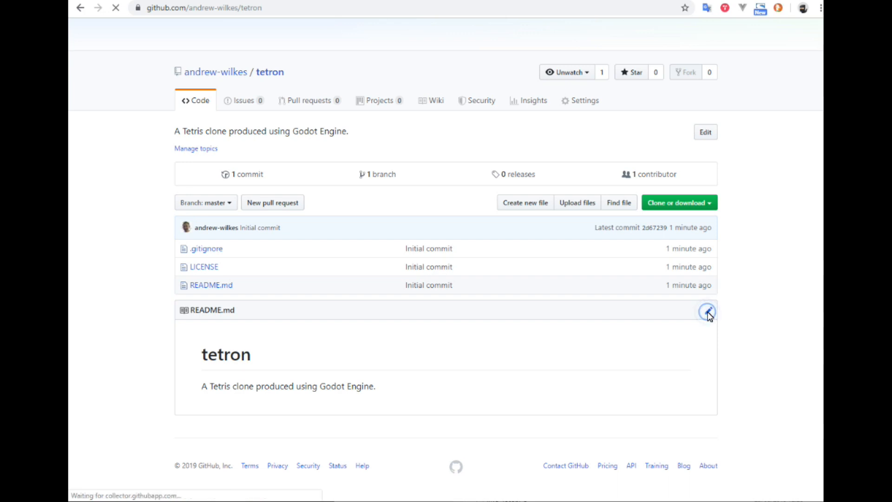
Commit the edited README with its Tetron heading directly to master
{"action": "left_click", "coordinate": [707, 311]}
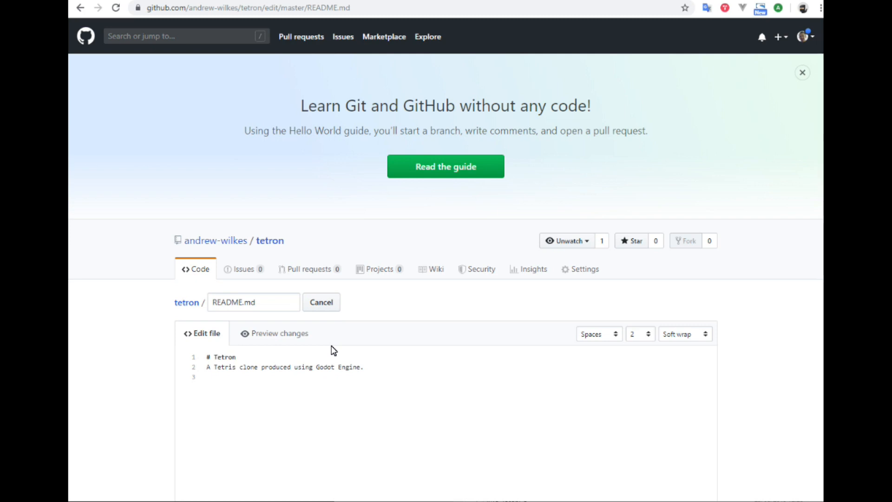
{"action": "mouse_move", "coordinate": [447, 371]}
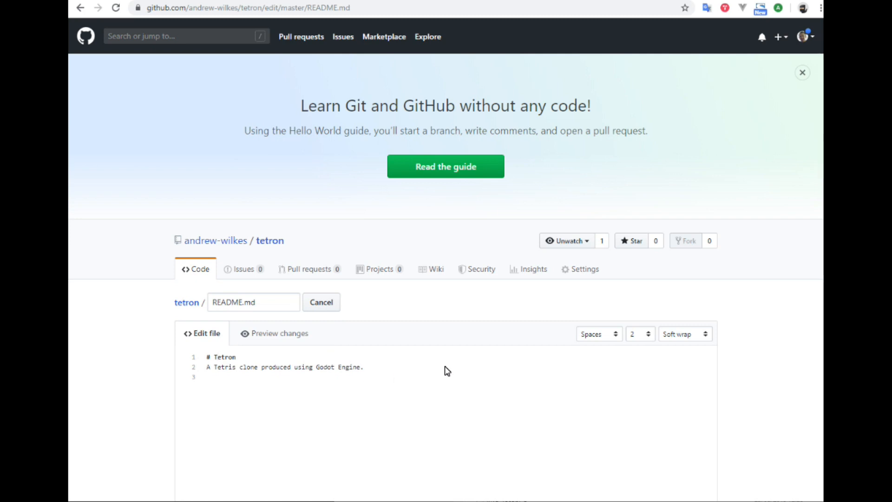
{"action": "scroll", "scroll_direction": "down", "scroll_amount": 3}
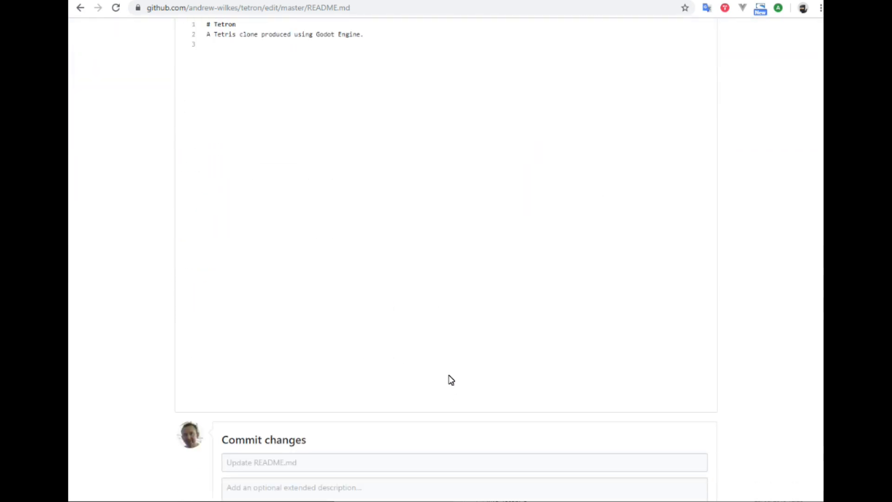
{"action": "scroll", "scroll_direction": "down", "scroll_amount": 3}
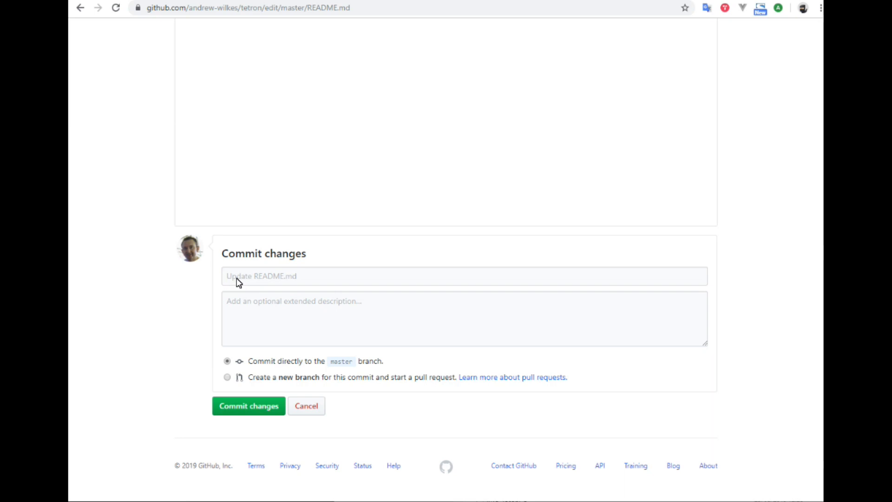
{"action": "mouse_move", "coordinate": [286, 313]}
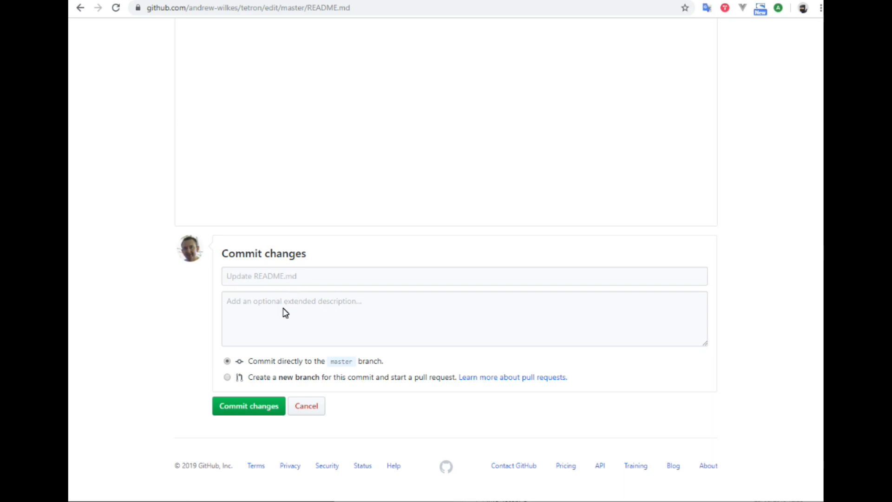
{"action": "mouse_move", "coordinate": [318, 368]}
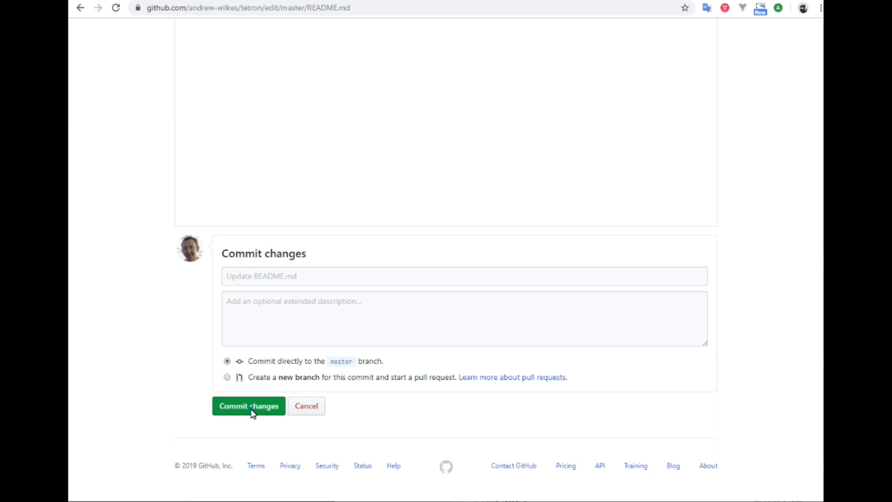
{"action": "left_click", "coordinate": [248, 406]}
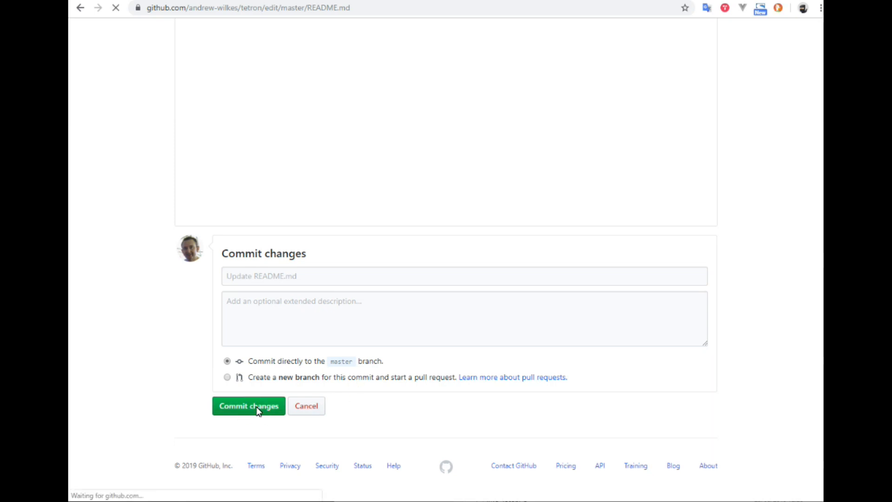
Return to the tetron repository page and list its 2 commits
{"action": "left_click", "coordinate": [248, 406]}
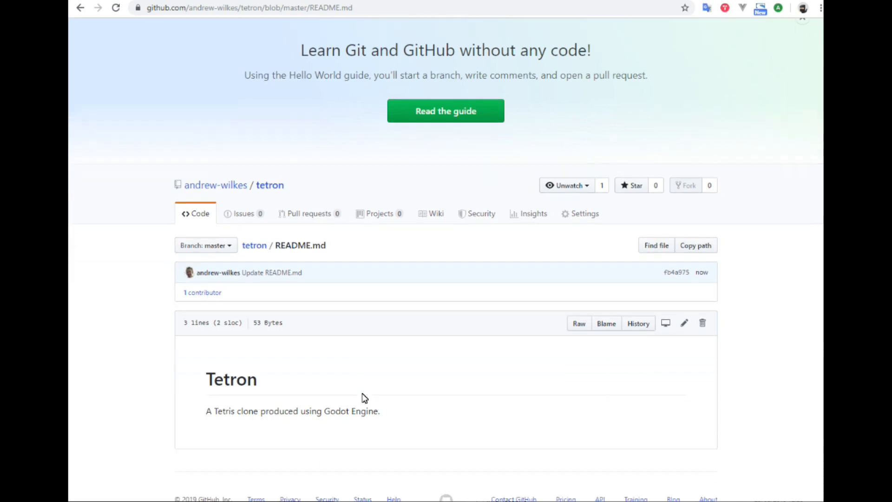
{"action": "mouse_move", "coordinate": [277, 314]}
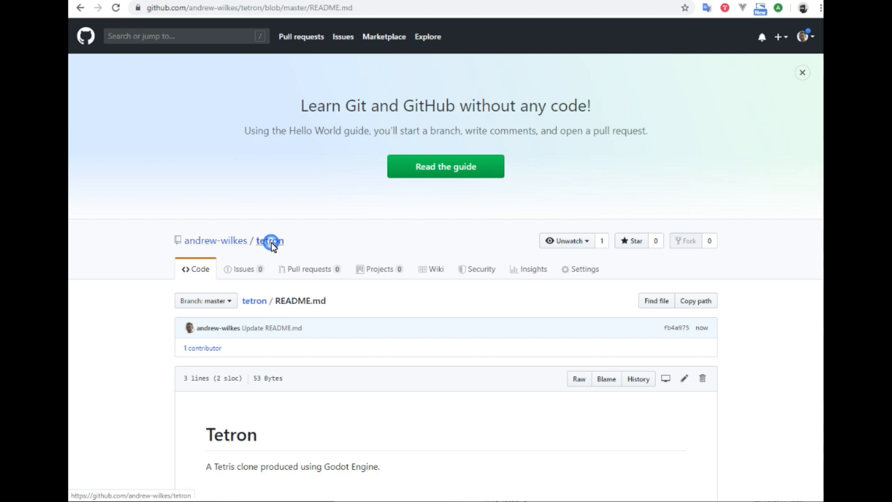
{"action": "left_click", "coordinate": [269, 241]}
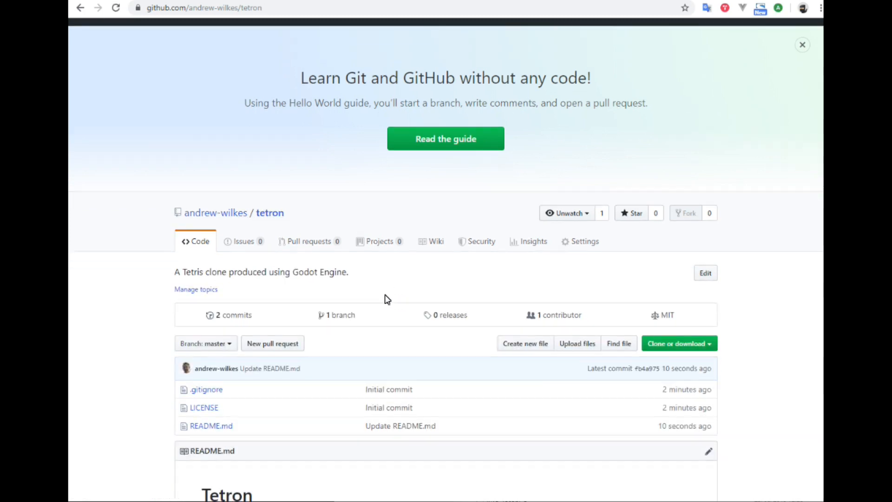
{"action": "left_click", "coordinate": [802, 45]}
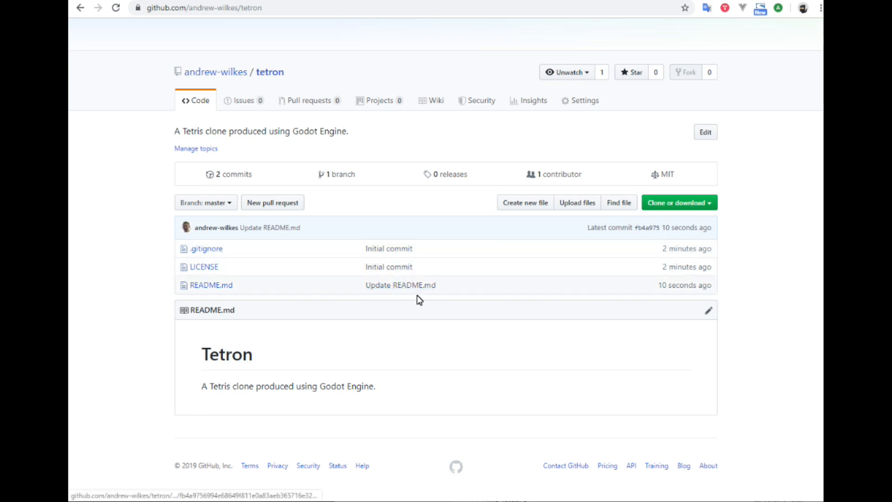
{"action": "mouse_move", "coordinate": [439, 296]}
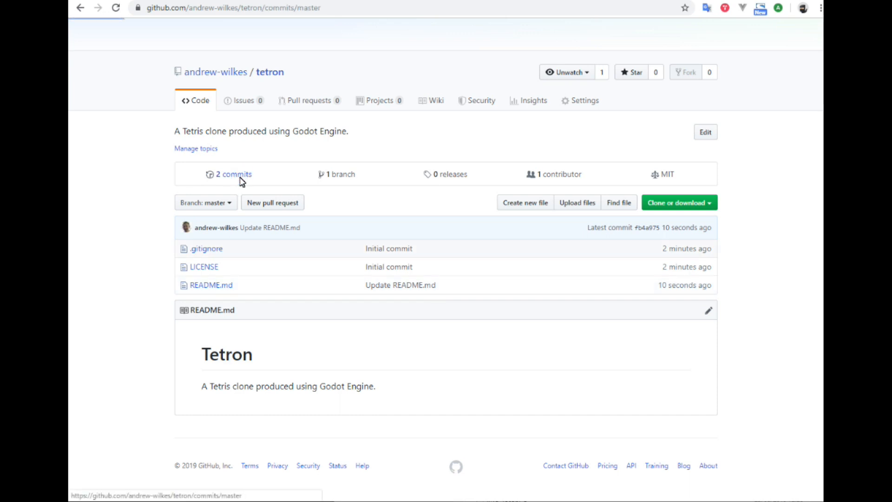
{"action": "left_click", "coordinate": [233, 174]}
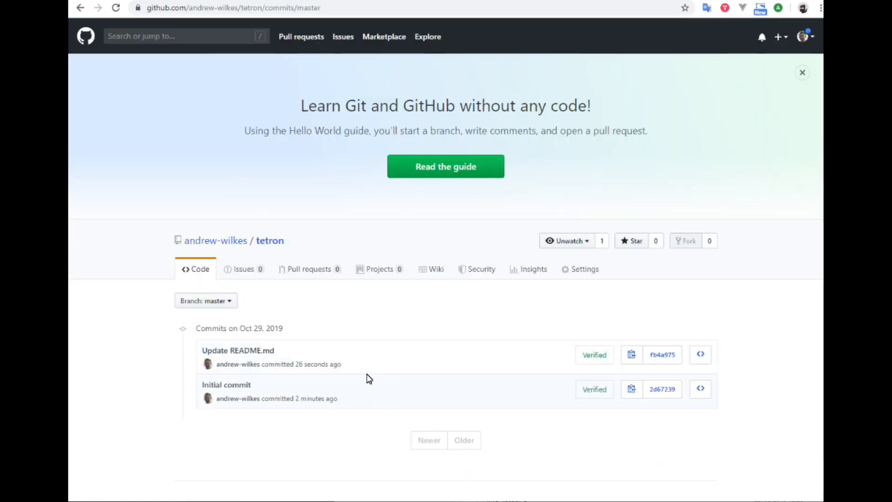
{"action": "mouse_move", "coordinate": [345, 365]}
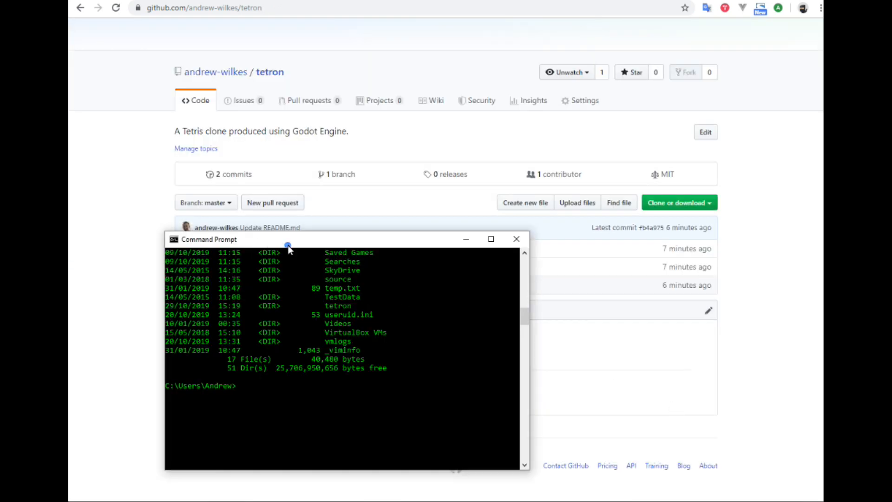
Move Command Prompt to D:\godot\github\andrew-wilkes and type 'git clone'
{"action": "type", "text": "d:"}
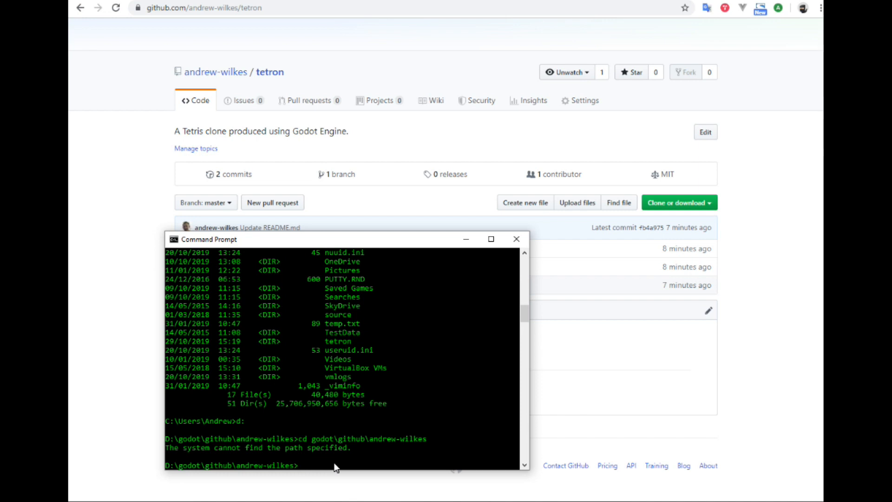
{"action": "type", "text": "git"}
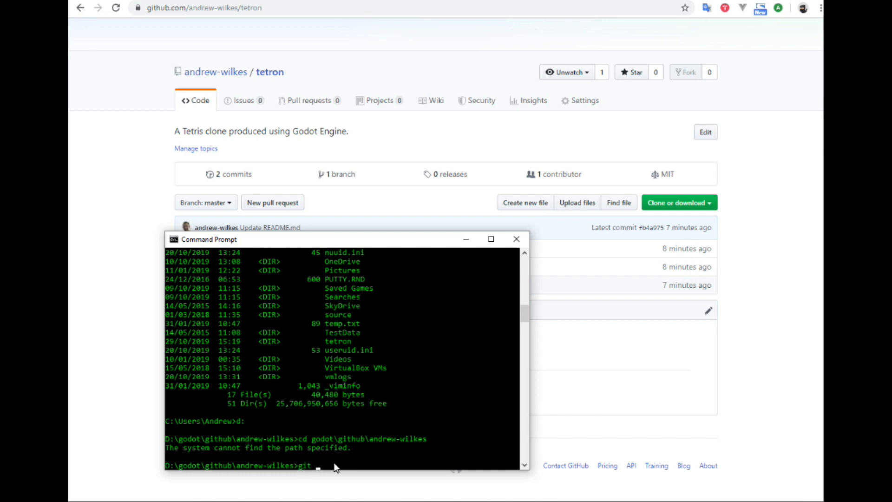
{"action": "type", "text": "clone"}
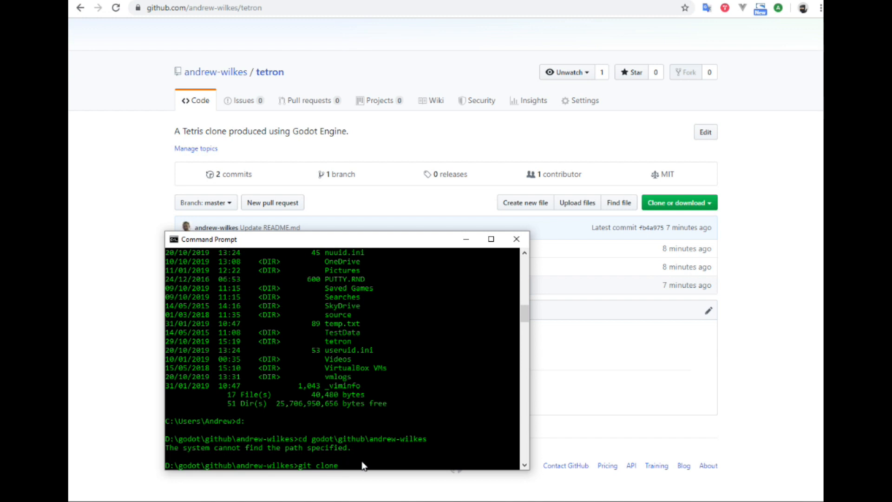
Reveal and select tetron's HTTPS clone URL on GitHub
{"action": "left_click", "coordinate": [679, 203]}
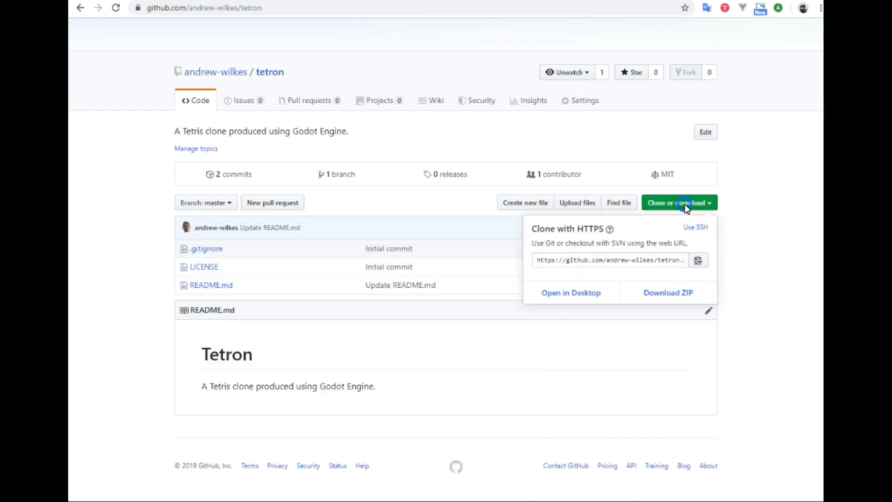
{"action": "left_click", "coordinate": [611, 259]}
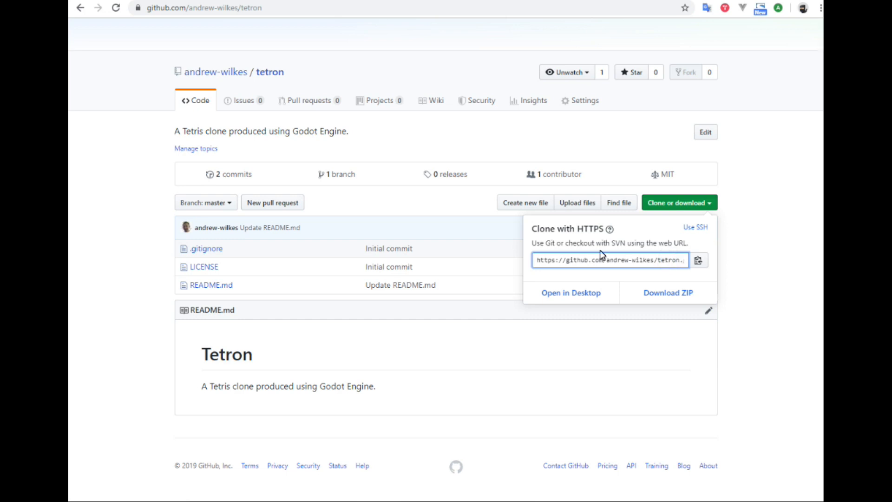
{"action": "left_click", "coordinate": [601, 265]}
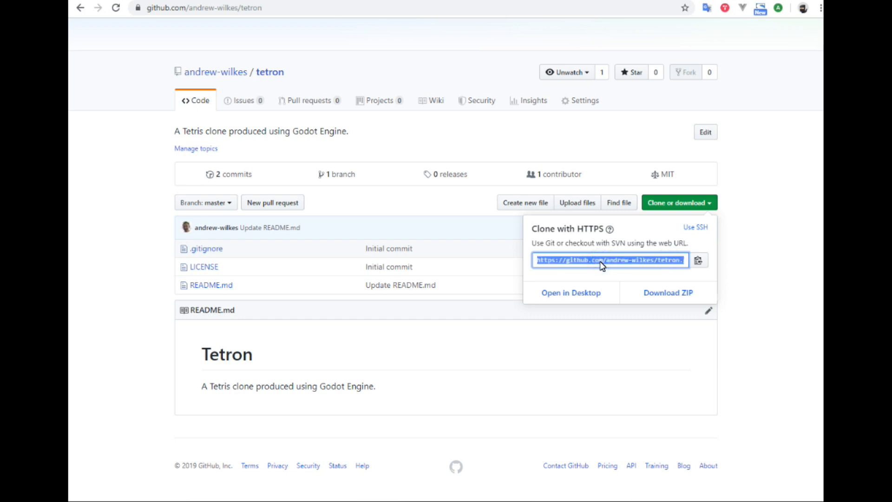
{"action": "mouse_move", "coordinate": [621, 271]}
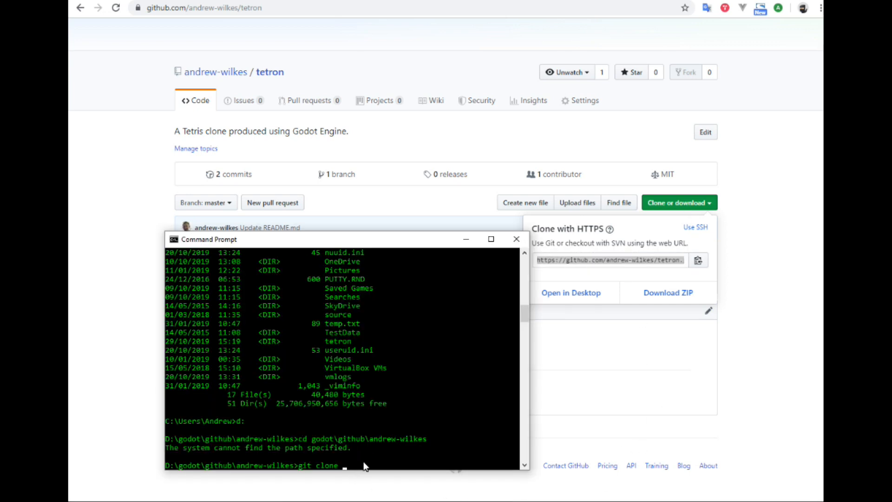
{"action": "type", "text": "https://github.com/andrew-wilkes/tetron.git"}
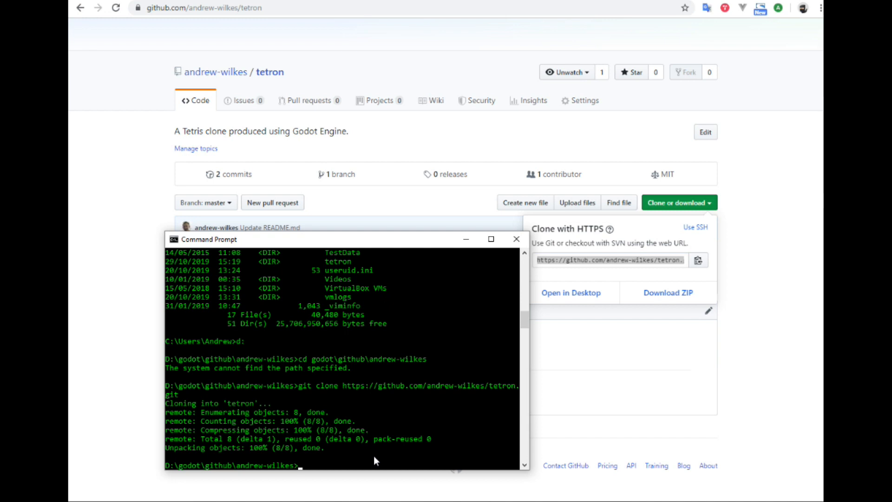
{"action": "left_click", "coordinate": [516, 239]}
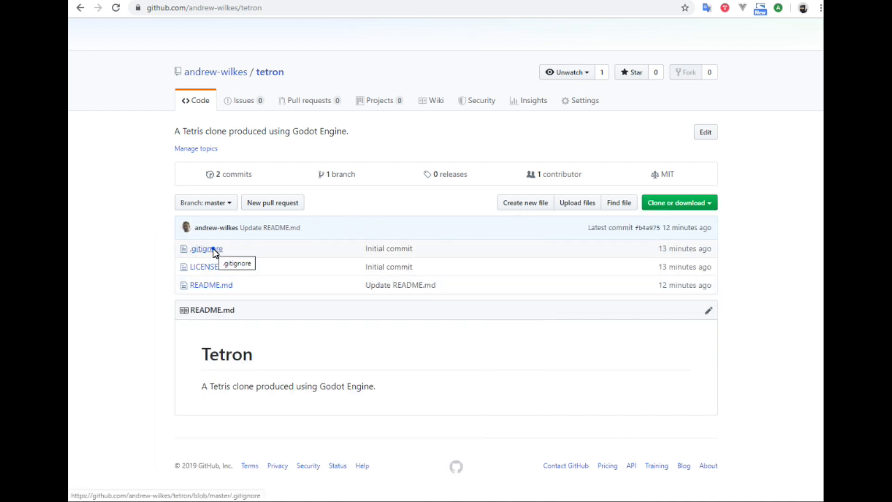
Open tetron's .gitignore, read it, and start editing it
{"action": "left_click", "coordinate": [205, 249]}
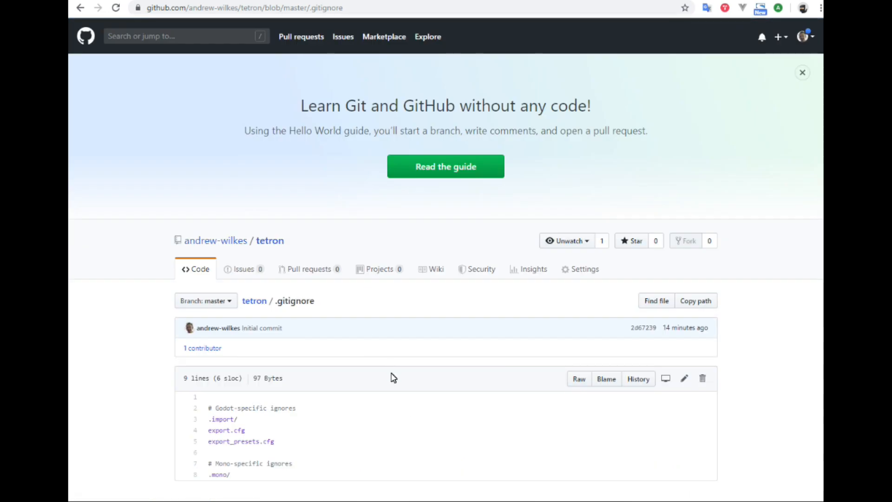
{"action": "scroll", "scroll_direction": "down", "scroll_amount": 3}
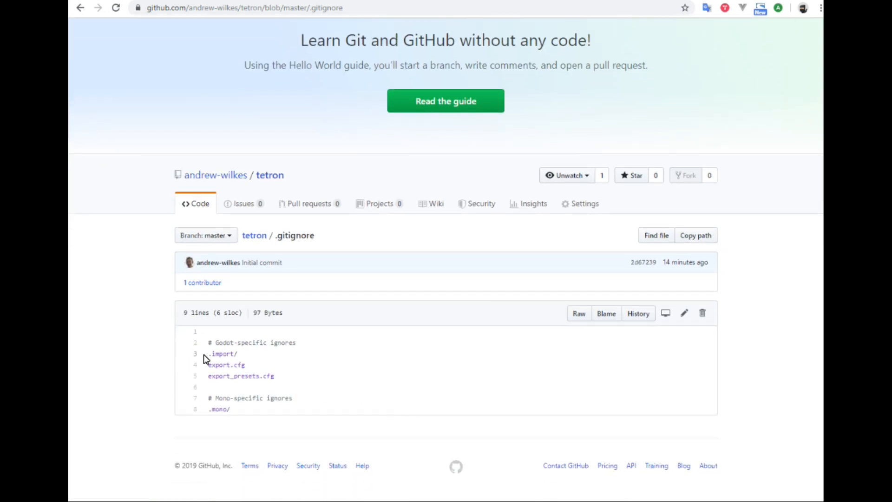
{"action": "mouse_move", "coordinate": [398, 369]}
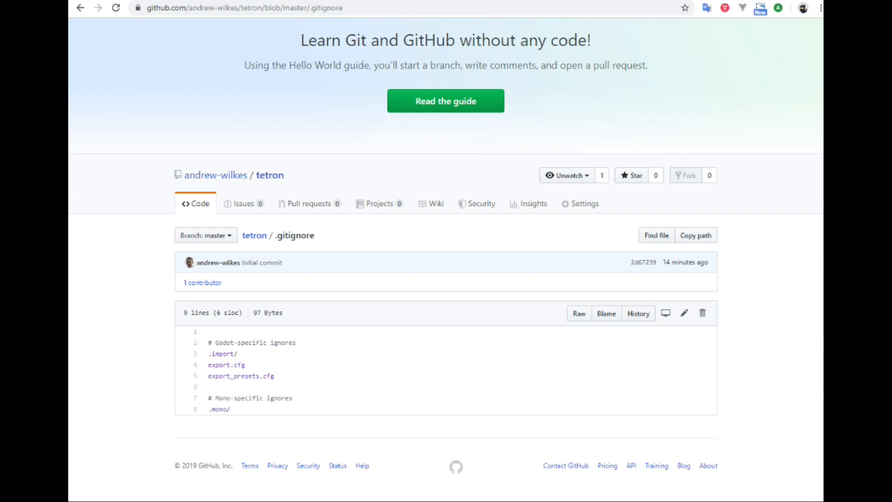
{"action": "mouse_move", "coordinate": [252, 355]}
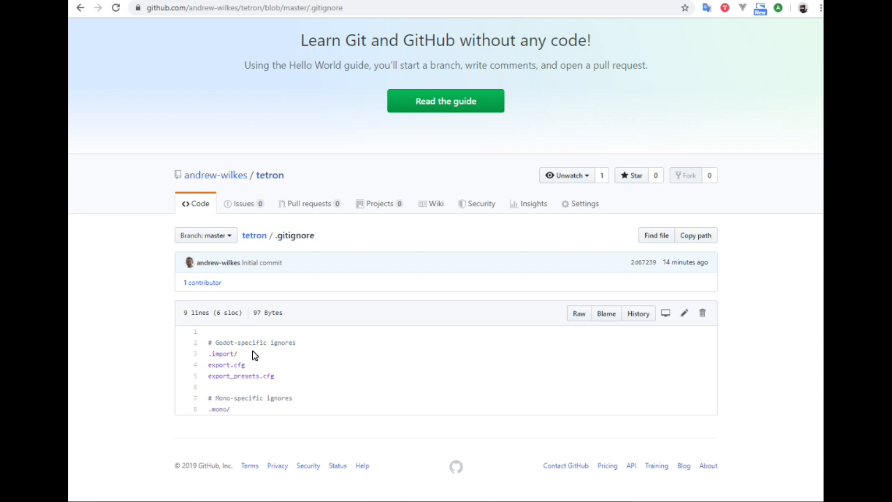
{"action": "mouse_move", "coordinate": [243, 362]}
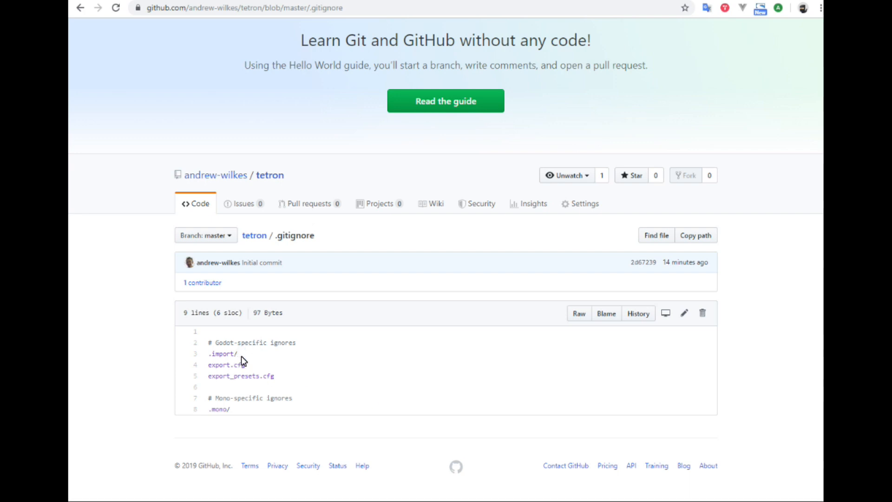
{"action": "mouse_move", "coordinate": [693, 319]}
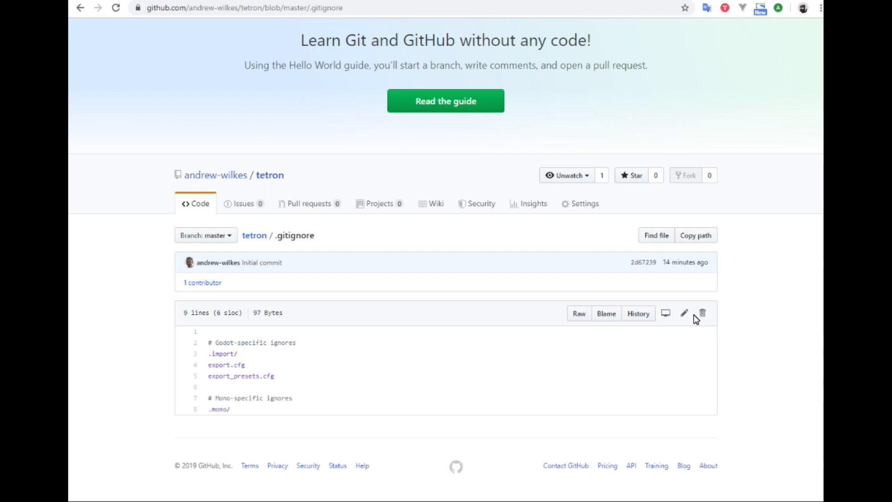
{"action": "left_click", "coordinate": [683, 314]}
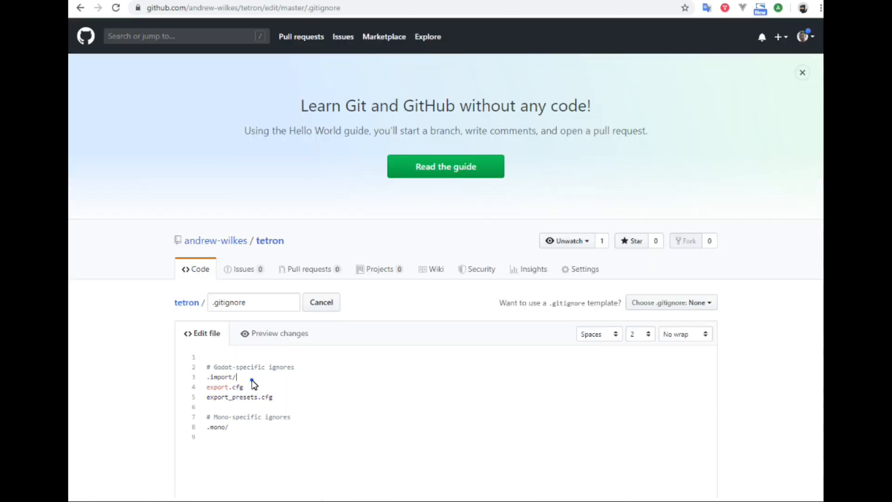
Add a *.import line and commit the .gitignore update to master
{"action": "key", "text": "Enter"}
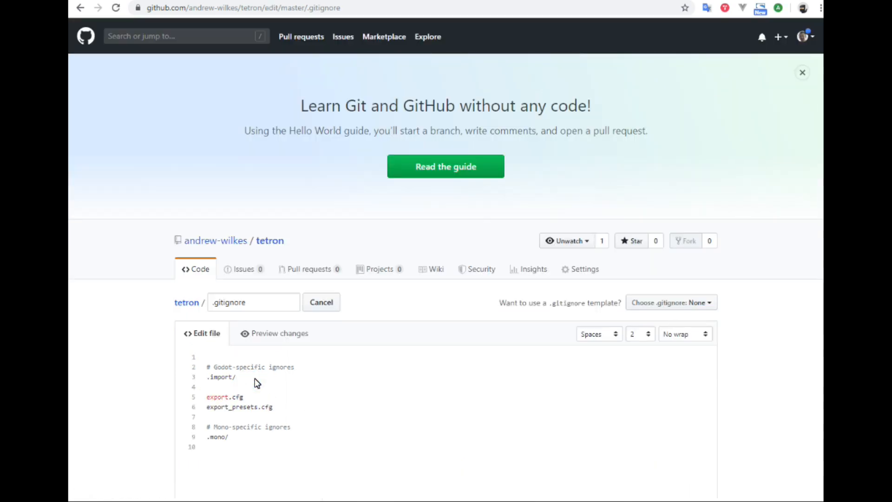
{"action": "type", "text": "*.import"}
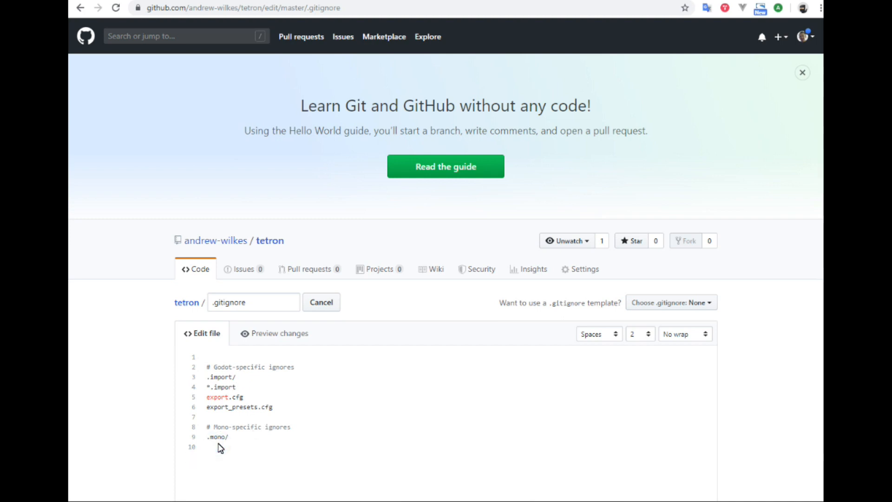
{"action": "scroll", "scroll_direction": "down", "scroll_amount": 3}
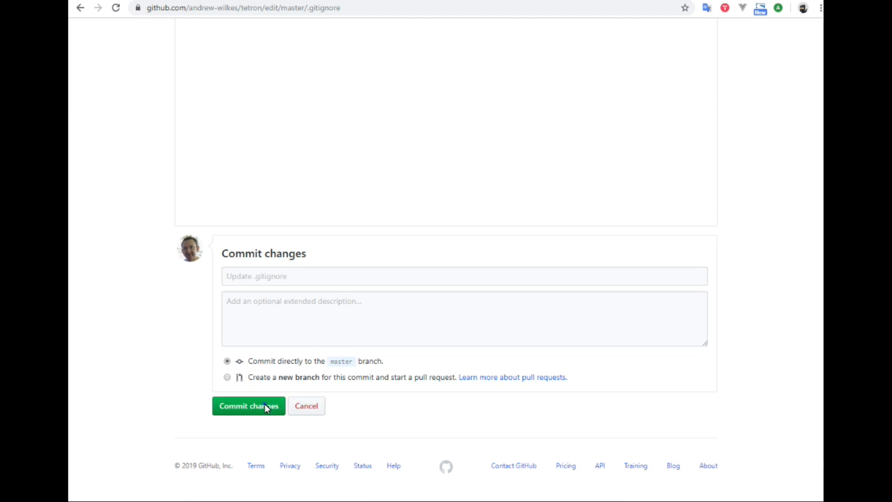
{"action": "left_click", "coordinate": [249, 405]}
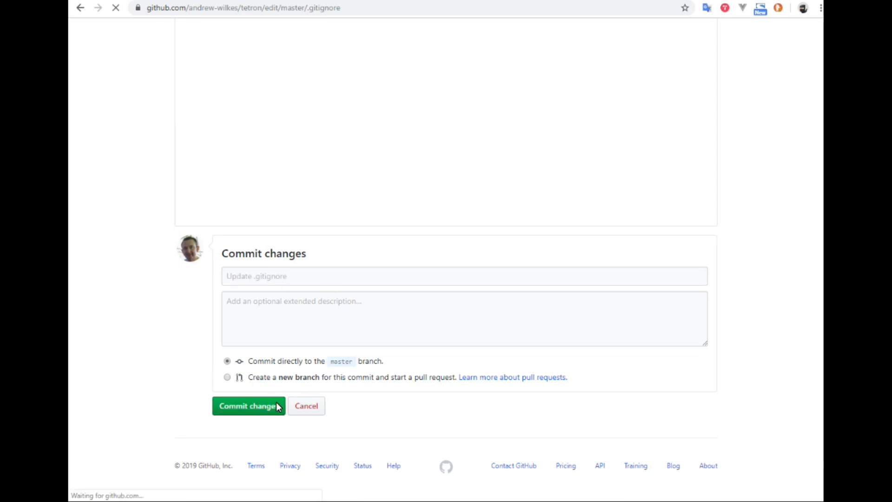
{"action": "left_click", "coordinate": [248, 406]}
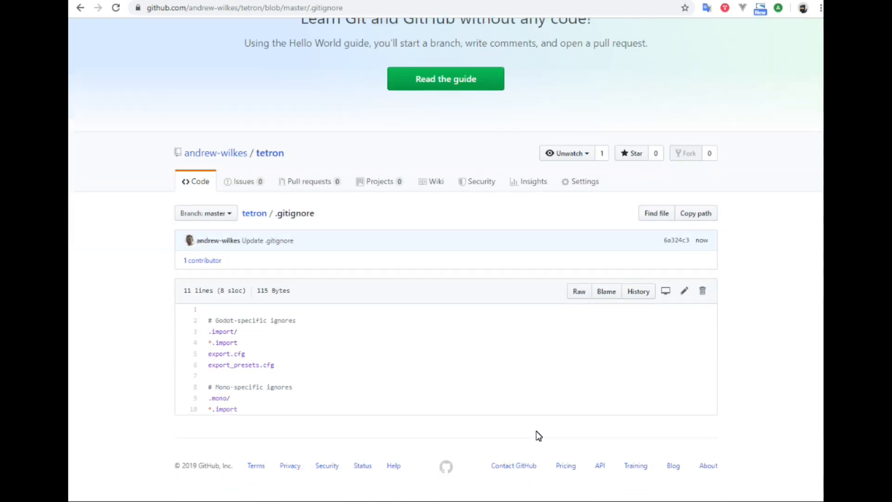
{"action": "mouse_move", "coordinate": [252, 167]}
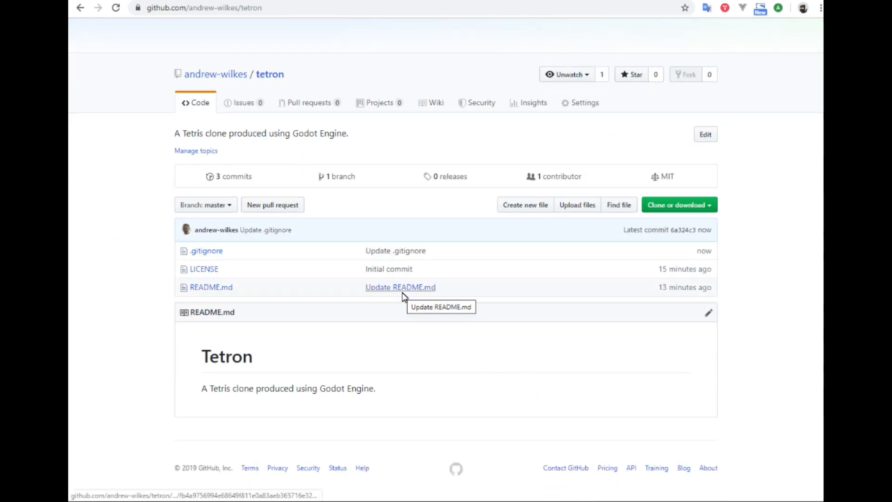
{"action": "mouse_move", "coordinate": [211, 258]}
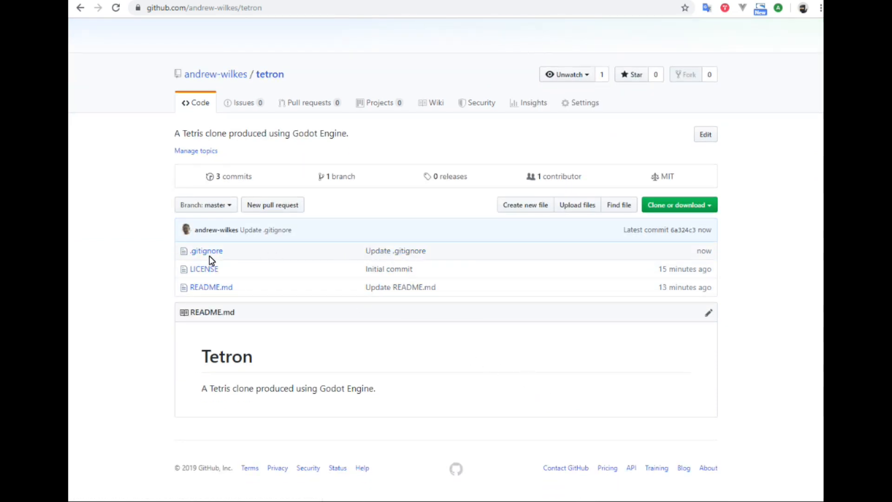
{"action": "mouse_move", "coordinate": [305, 306]}
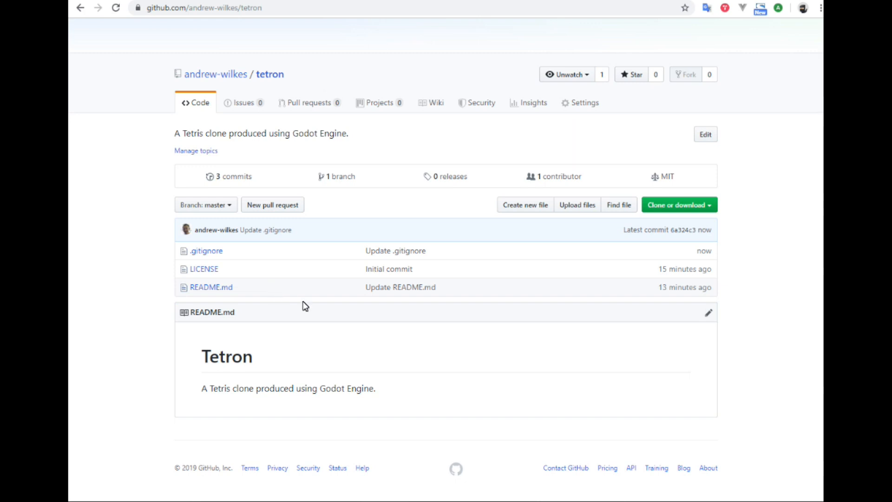
{"action": "mouse_move", "coordinate": [367, 340]}
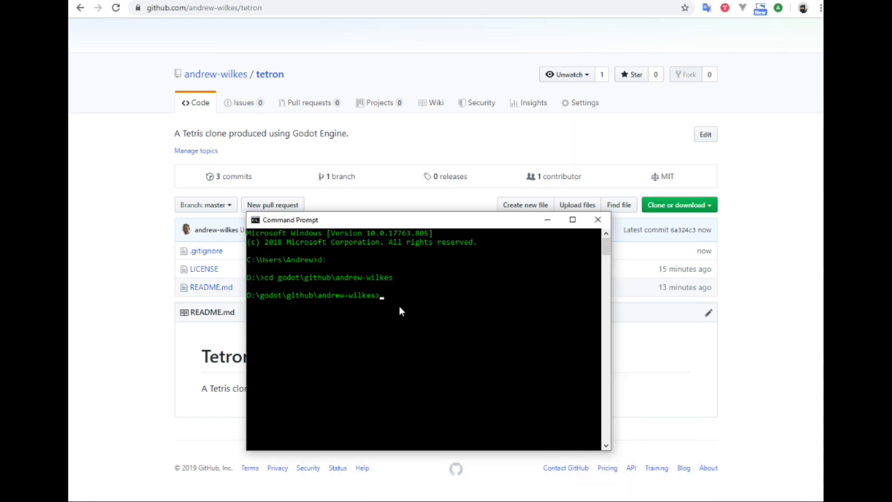
{"action": "mouse_move", "coordinate": [390, 301]}
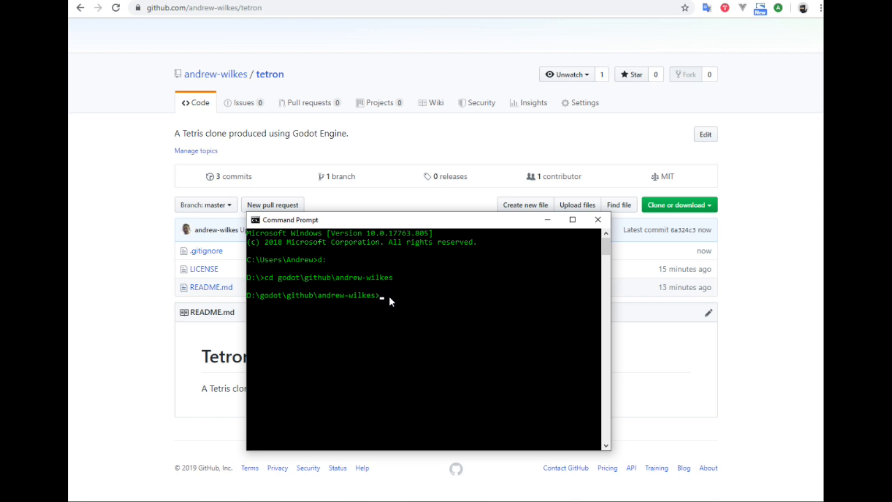
Run 'cd tetron' then 'git pull' to fast-forward local master
{"action": "type", "text": "cd tetr"}
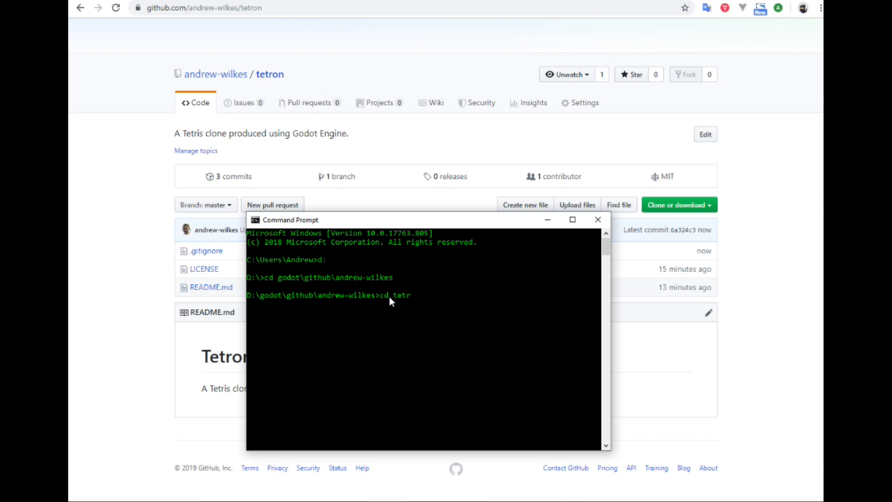
{"action": "type", "text": "on"}
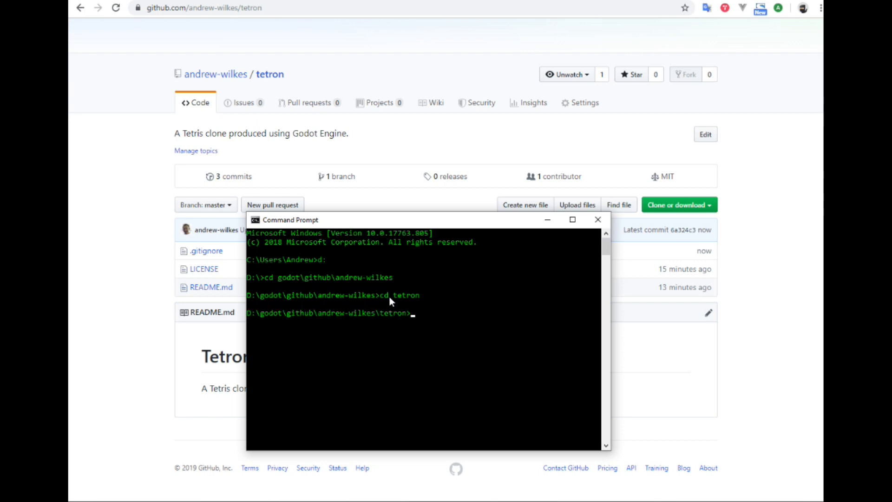
{"action": "type", "text": "git"}
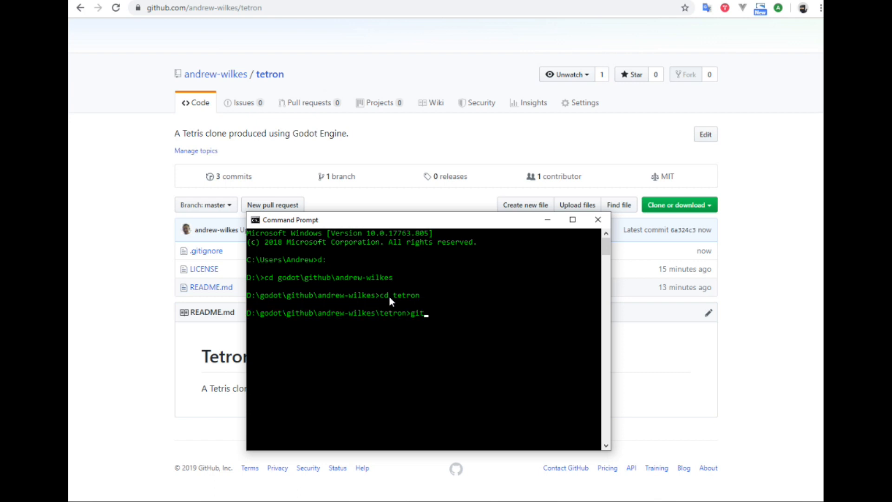
{"action": "type", "text": "pul"}
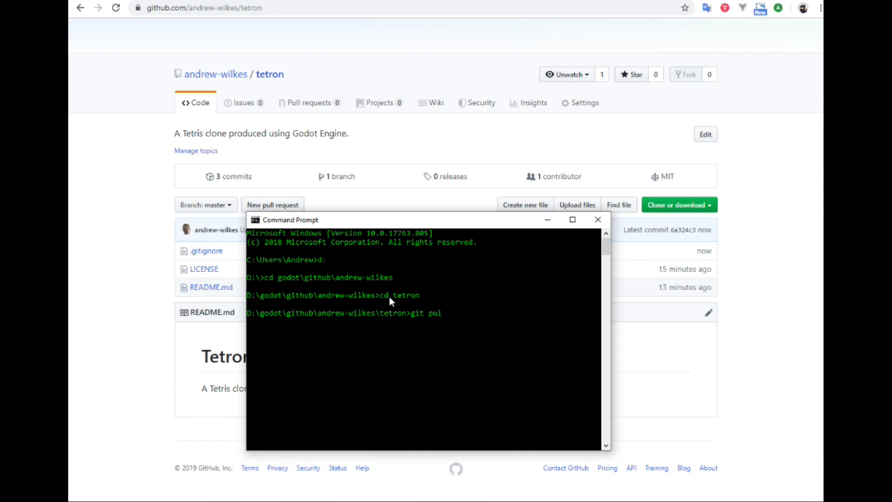
{"action": "type", "text": "l"}
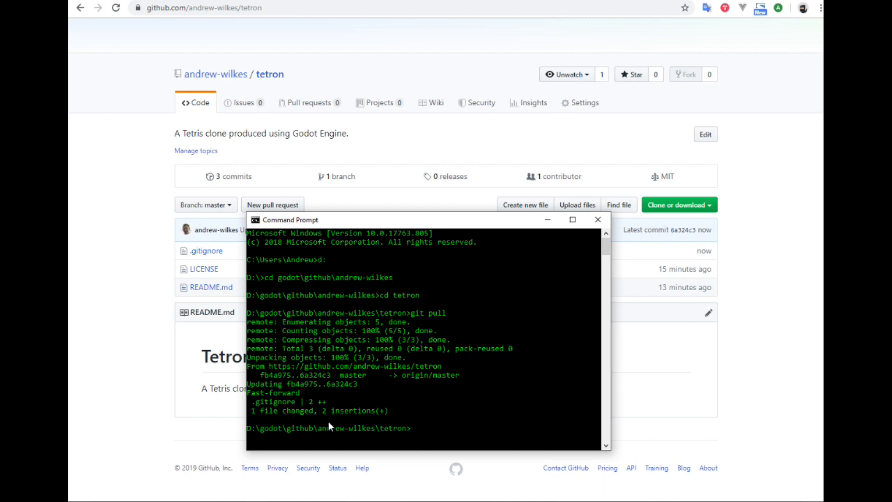
{"action": "mouse_move", "coordinate": [479, 330]}
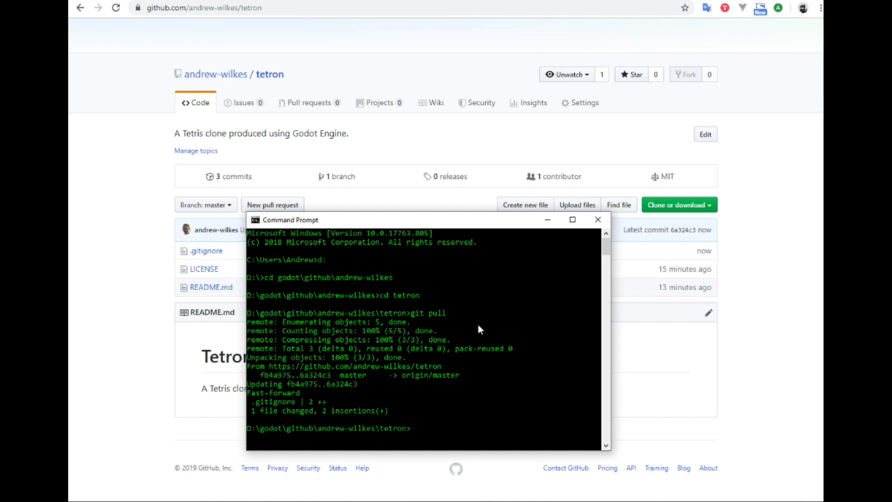
{"action": "mouse_move", "coordinate": [482, 442]}
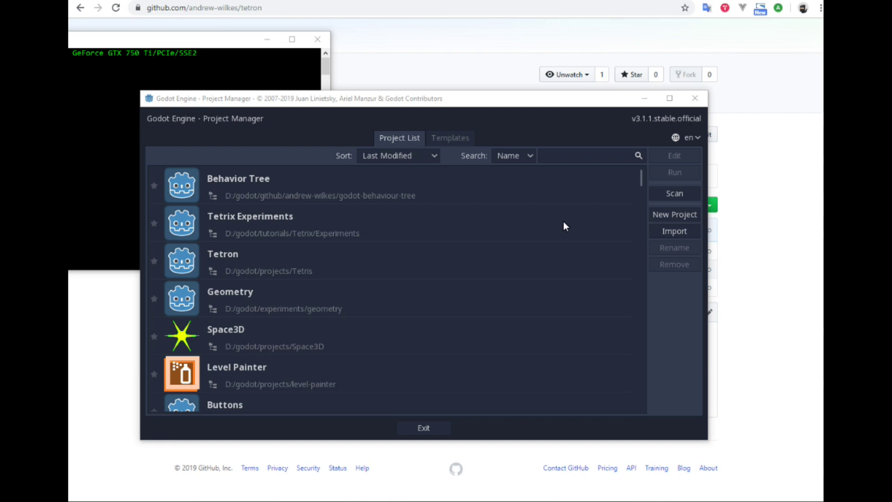
Start a new Godot project located in a new 'temp' folder under github/andrew-wilkes
{"action": "left_click", "coordinate": [674, 215]}
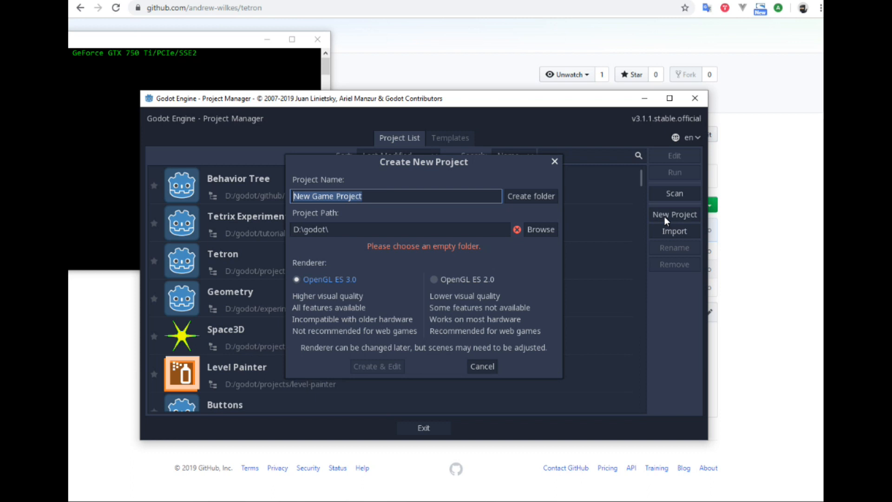
{"action": "mouse_move", "coordinate": [455, 204]}
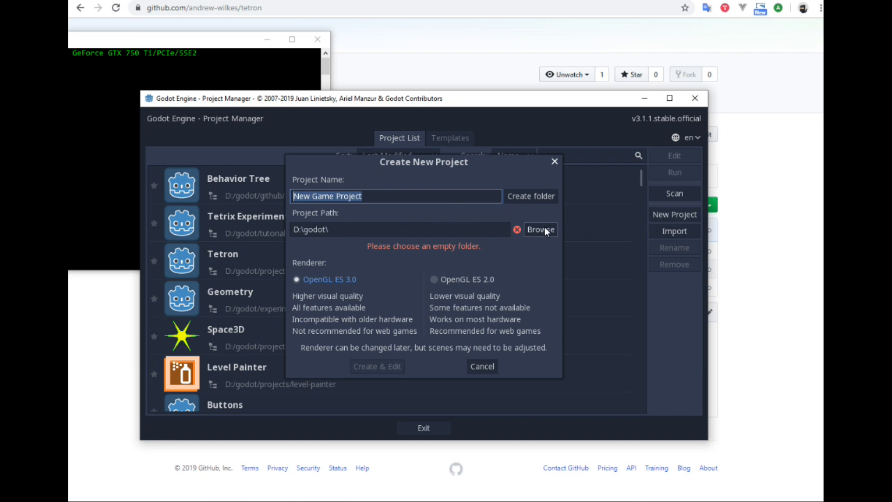
{"action": "left_click", "coordinate": [541, 229]}
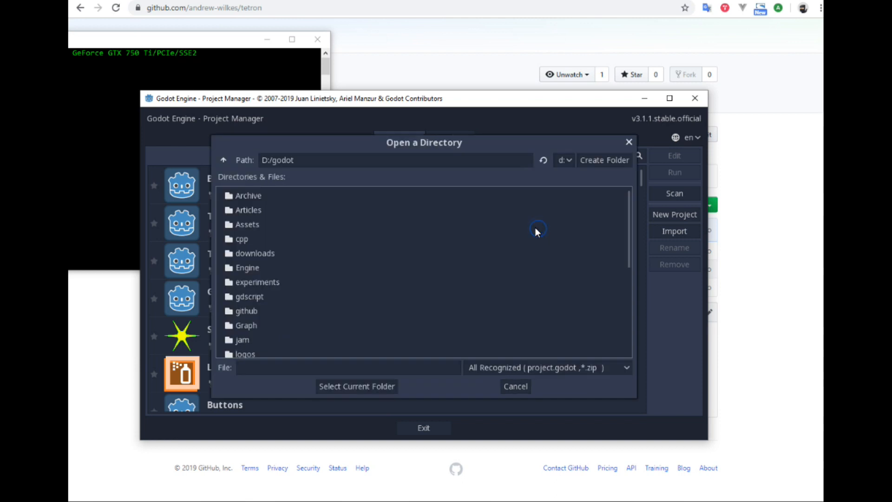
{"action": "mouse_move", "coordinate": [450, 255]}
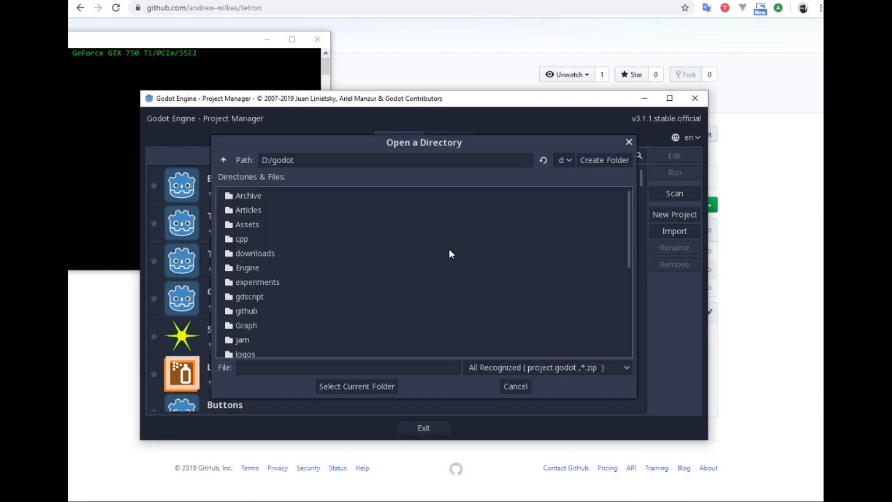
{"action": "double_click", "coordinate": [246, 310]}
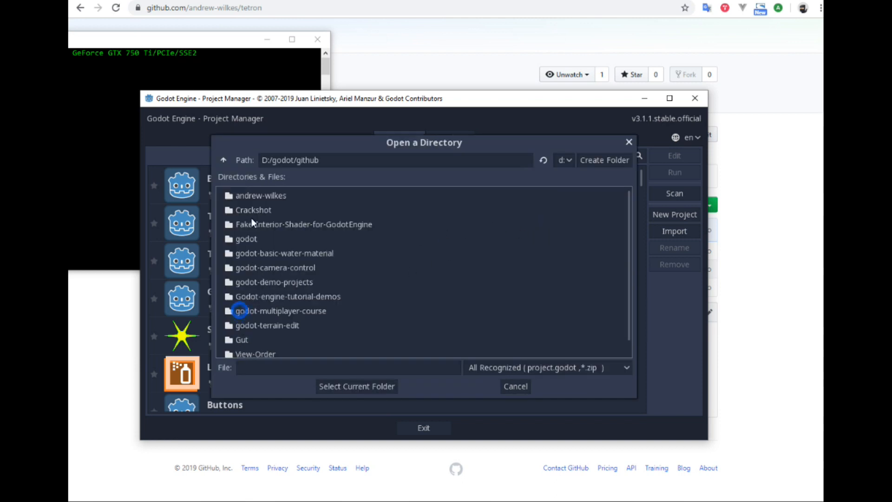
{"action": "double_click", "coordinate": [260, 196]}
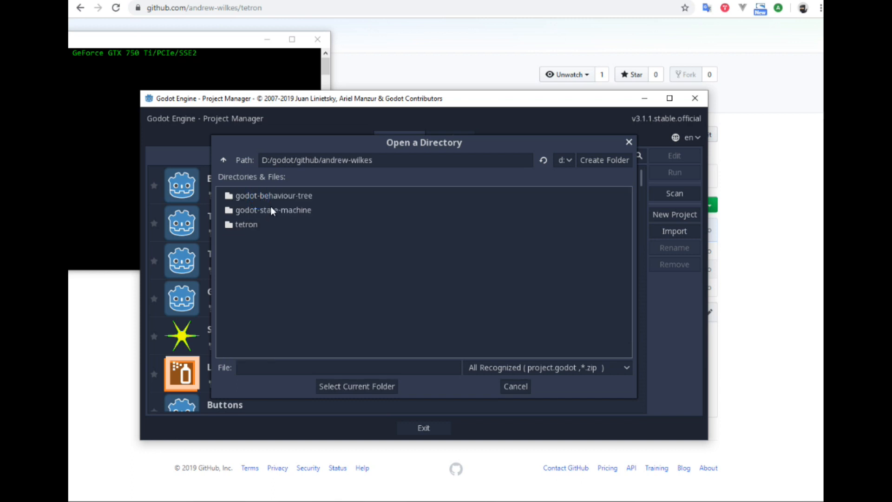
{"action": "mouse_move", "coordinate": [298, 244]}
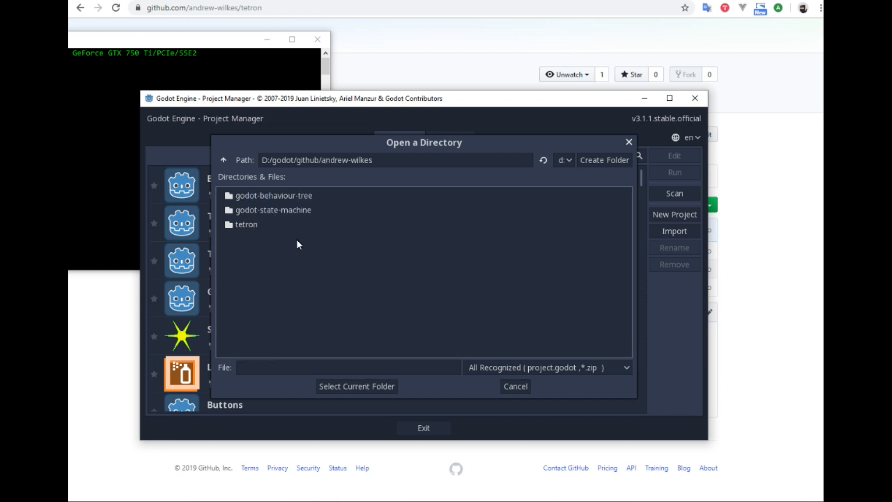
{"action": "mouse_move", "coordinate": [279, 251]}
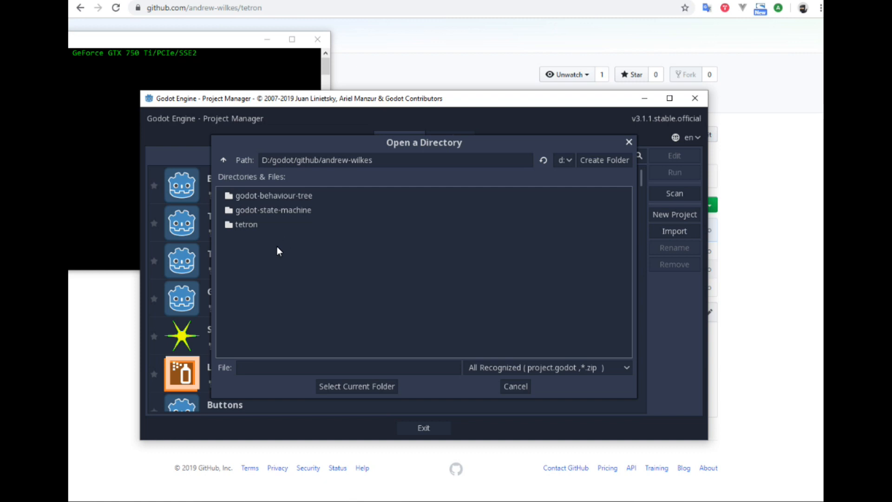
{"action": "mouse_move", "coordinate": [335, 314]}
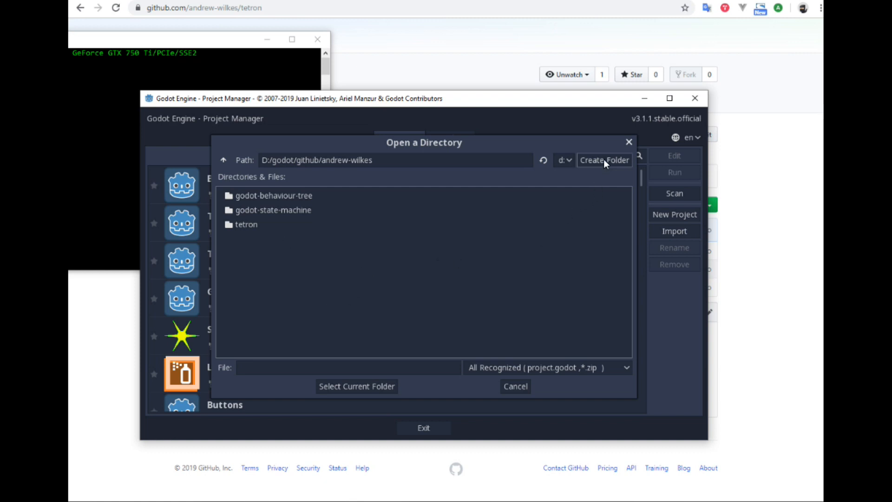
{"action": "left_click", "coordinate": [603, 160]}
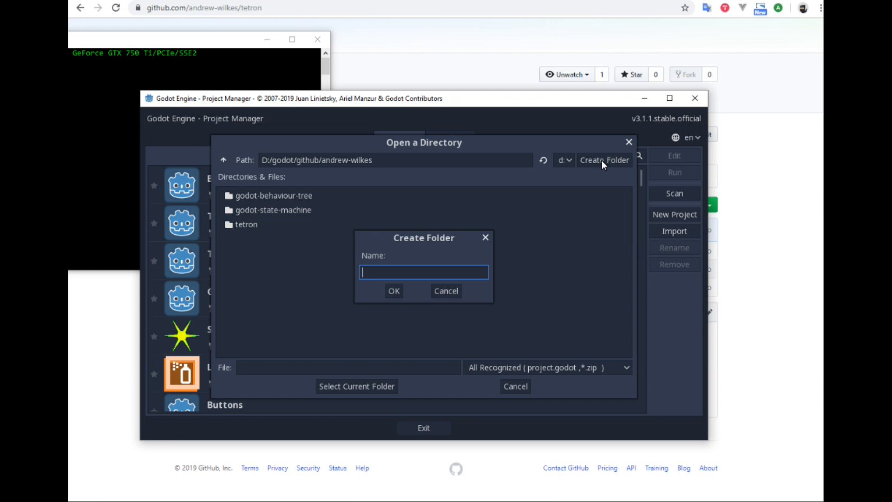
{"action": "type", "text": "temp"}
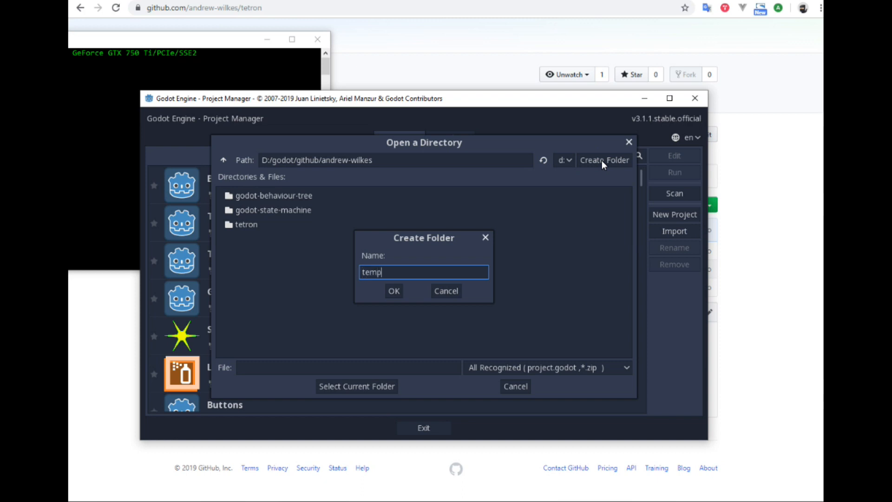
{"action": "left_click", "coordinate": [394, 291]}
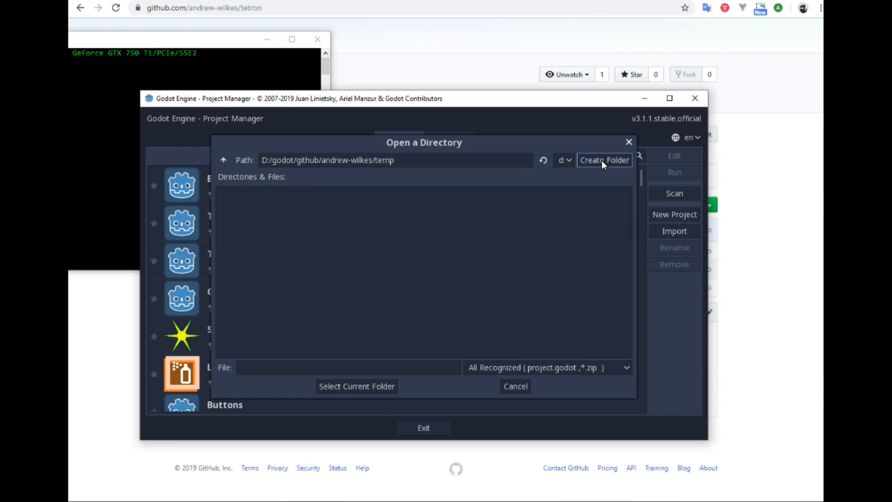
{"action": "left_click", "coordinate": [357, 386]}
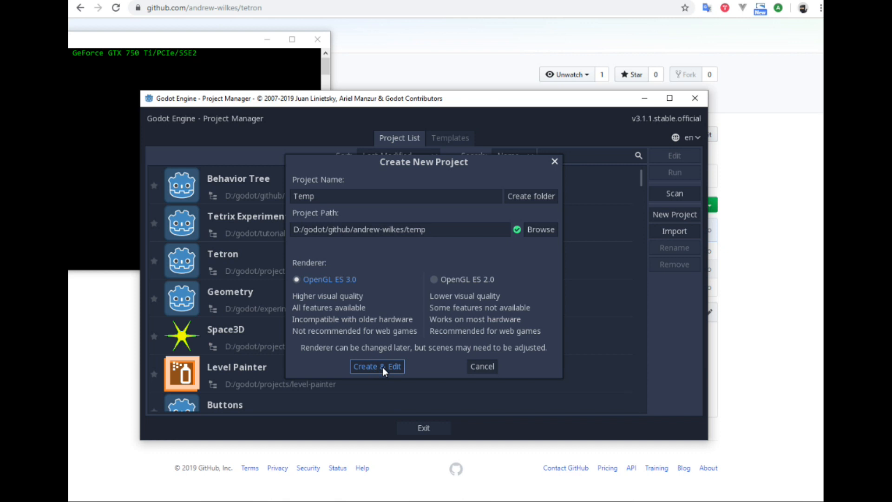
Create and open the Temp project, then quit back to the Project List
{"action": "left_click", "coordinate": [377, 366]}
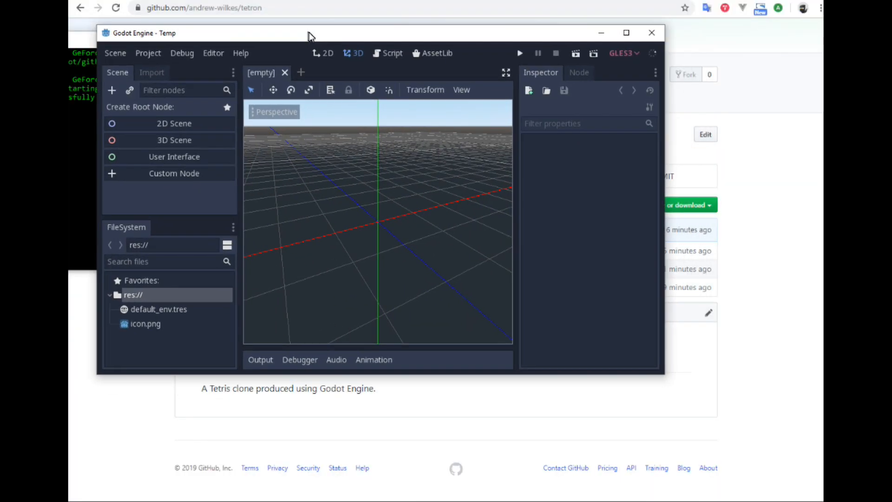
{"action": "left_click", "coordinate": [148, 53]}
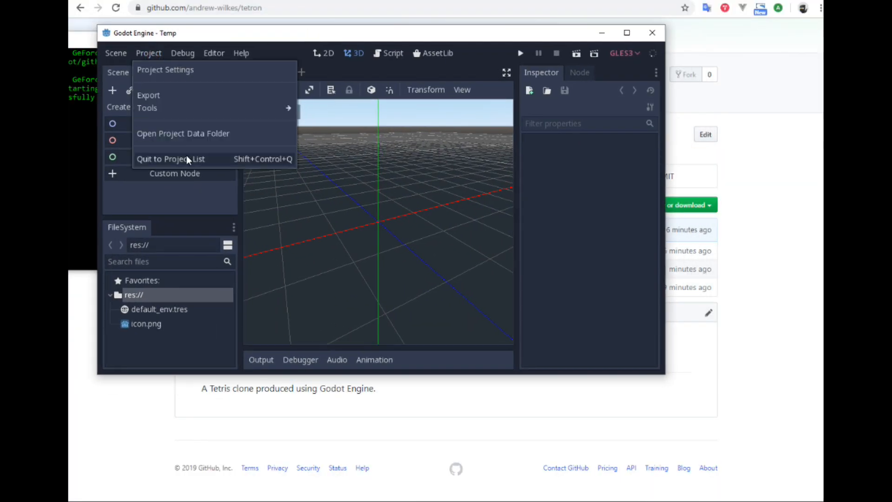
{"action": "left_click", "coordinate": [171, 159]}
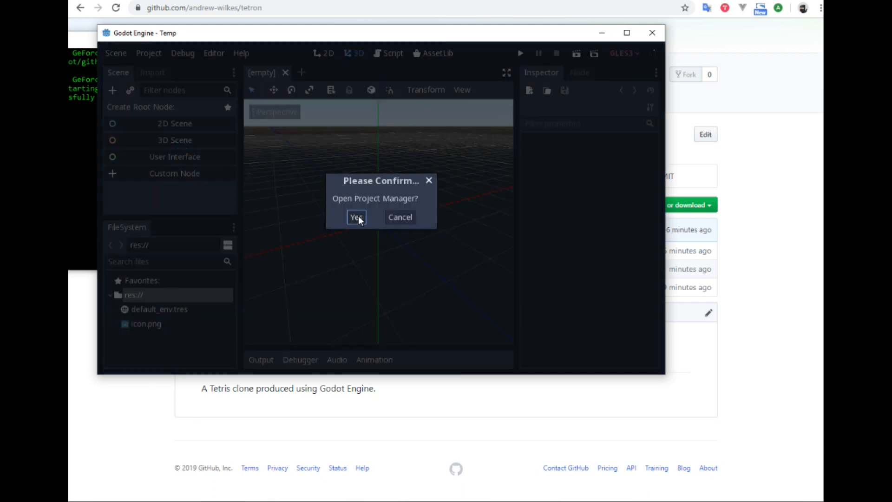
{"action": "left_click", "coordinate": [357, 217]}
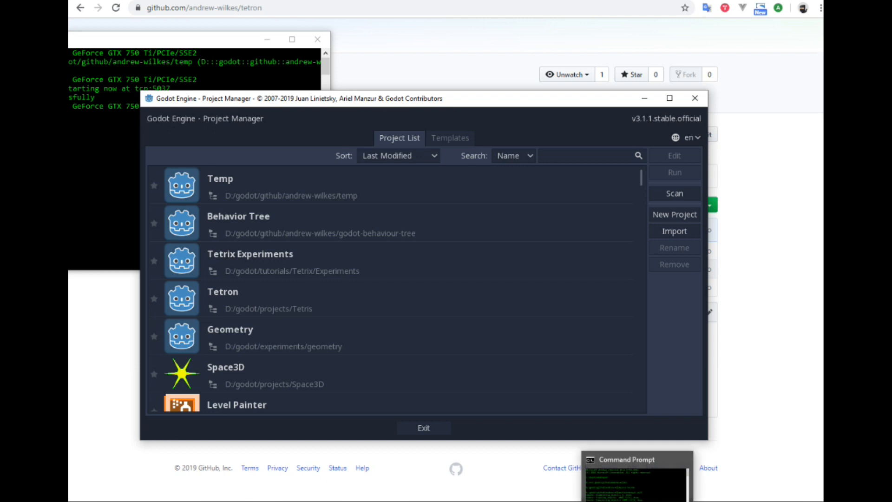
In Command Prompt, list the tetron folder with dir to confirm project.godot, icon.png and default_env.tres
{"action": "left_click", "coordinate": [633, 460]}
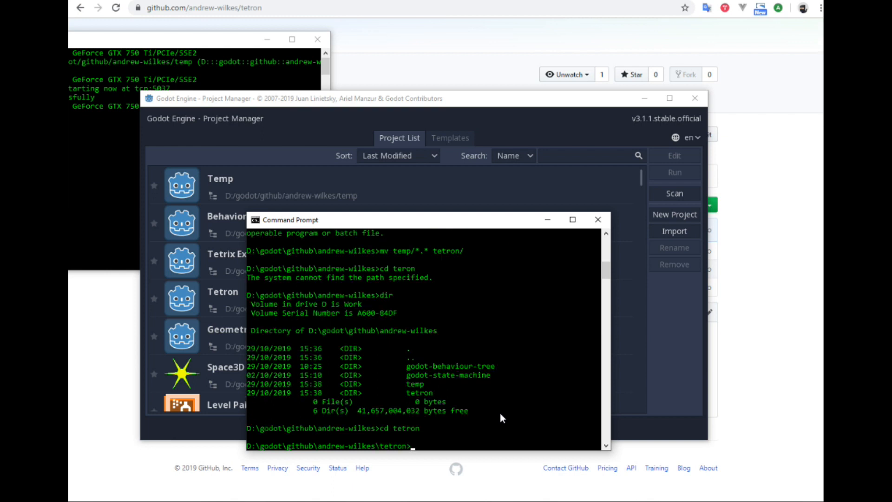
{"action": "type", "text": "dir"}
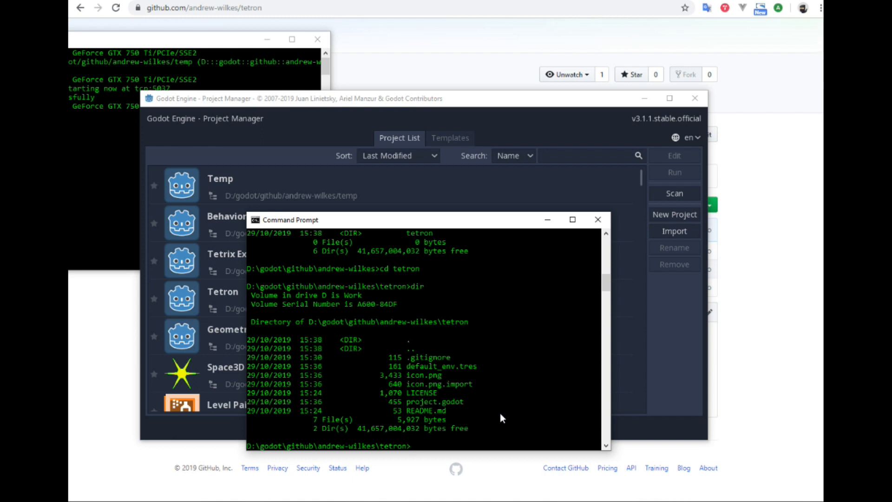
{"action": "mouse_move", "coordinate": [526, 123]}
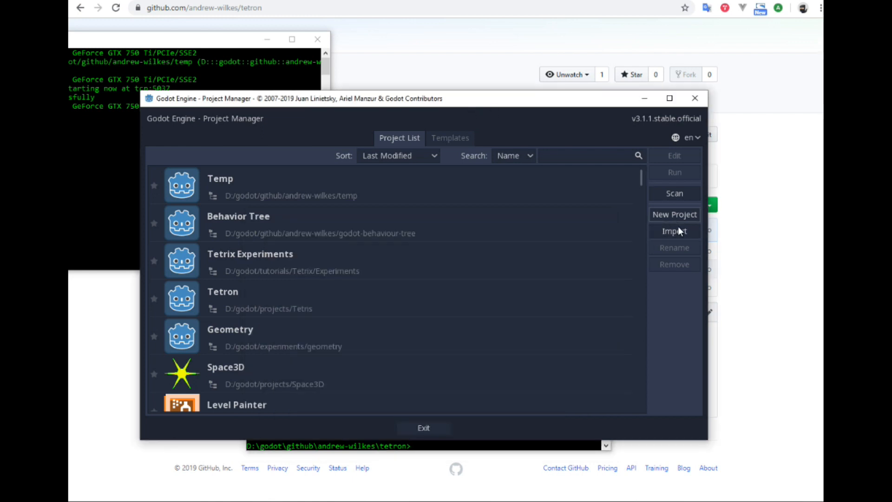
Import project.godot from the andrew-wilkes/tetron folder into Godot
{"action": "left_click", "coordinate": [674, 230]}
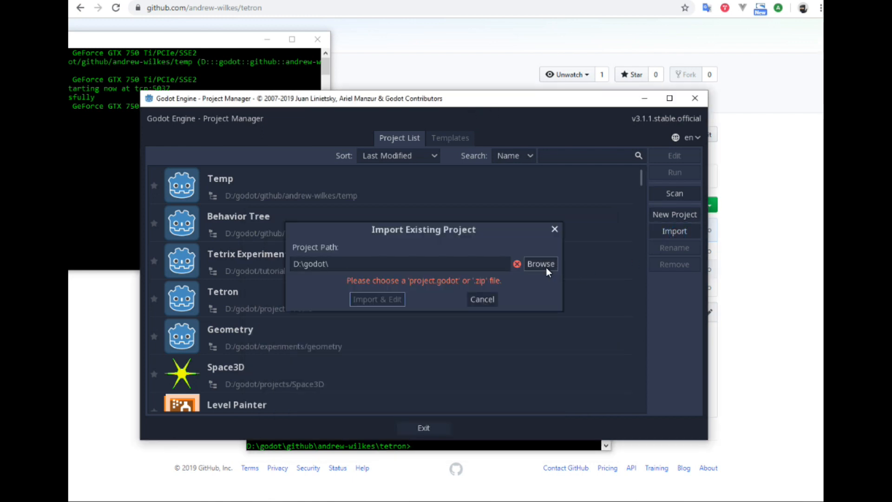
{"action": "left_click", "coordinate": [540, 263]}
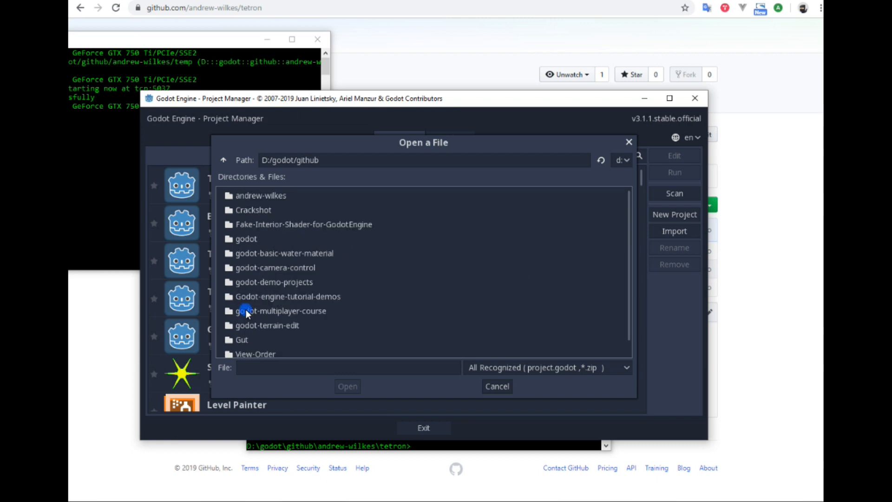
{"action": "double_click", "coordinate": [260, 196]}
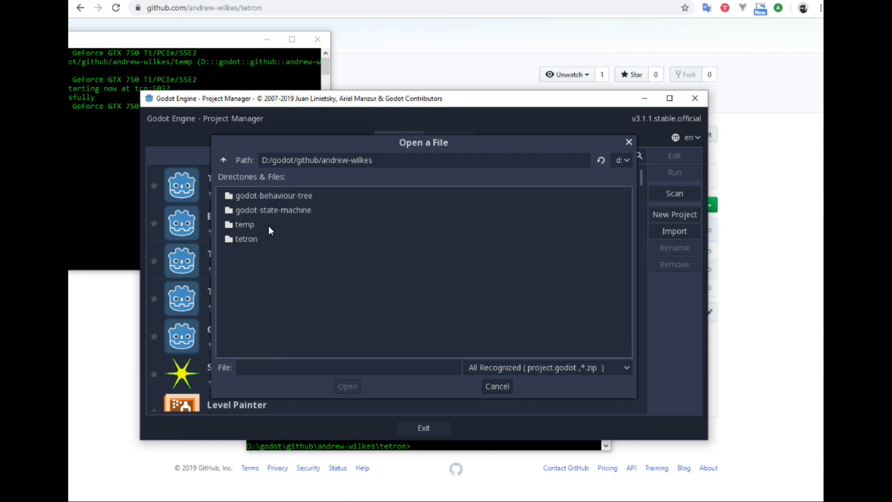
{"action": "double_click", "coordinate": [245, 239]}
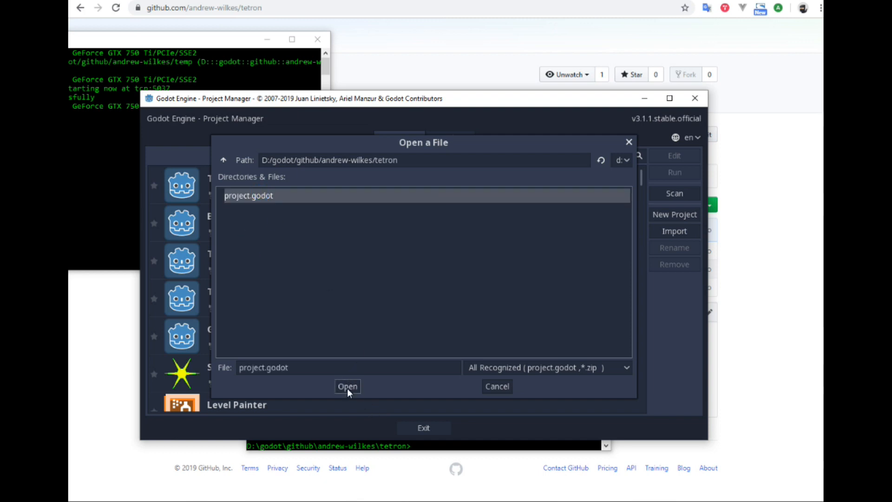
{"action": "left_click", "coordinate": [347, 386]}
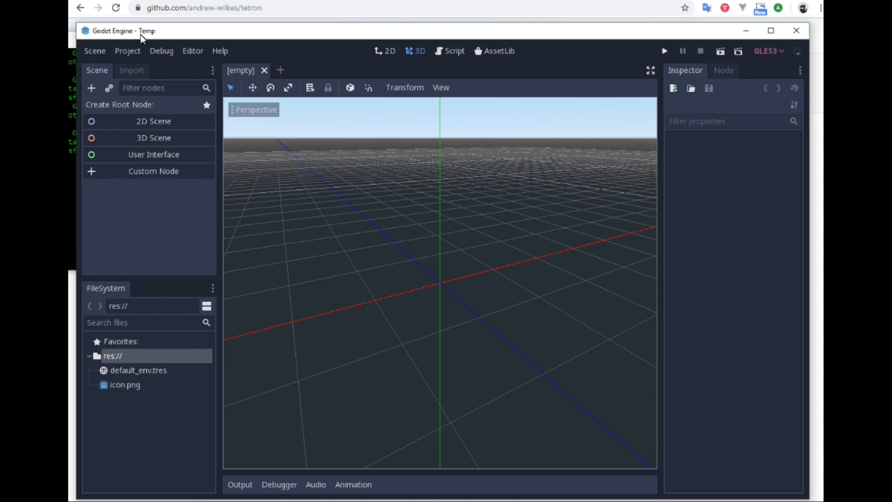
Set Application > Config Name to Tetron in Project Settings
{"action": "left_click", "coordinate": [126, 51]}
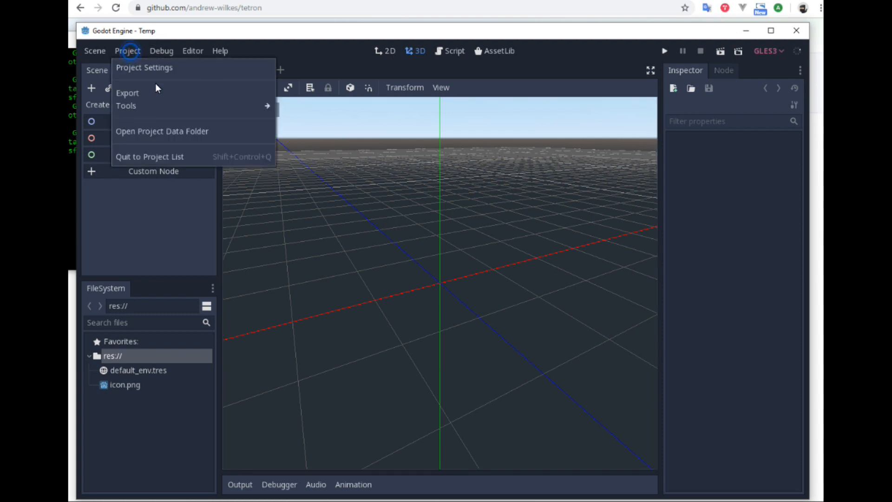
{"action": "left_click", "coordinate": [144, 67]}
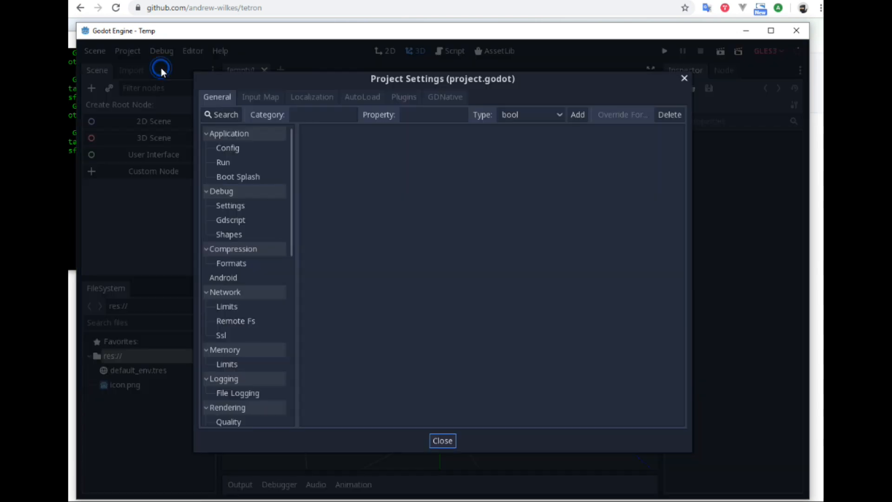
{"action": "left_click", "coordinate": [227, 148]}
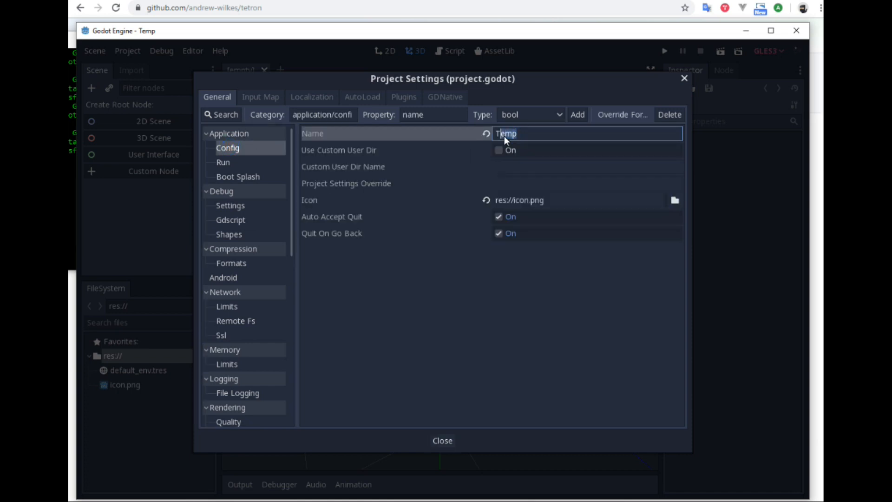
{"action": "type", "text": "Tetron"}
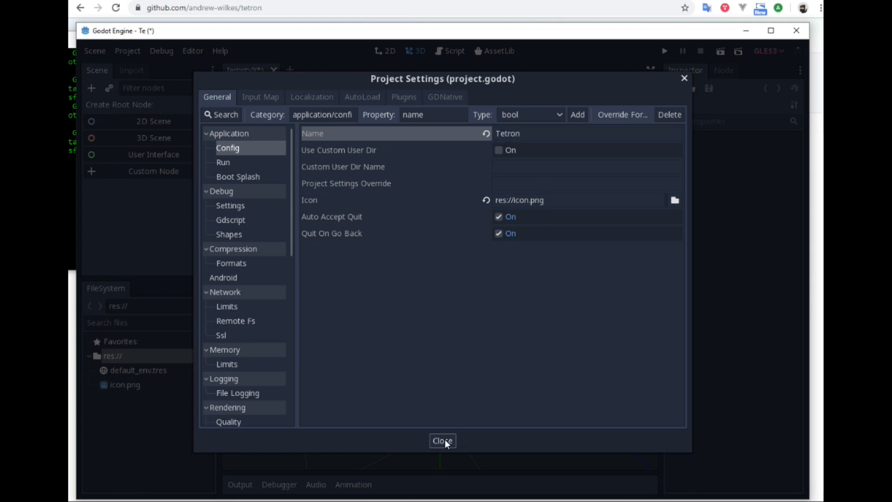
{"action": "left_click", "coordinate": [442, 440]}
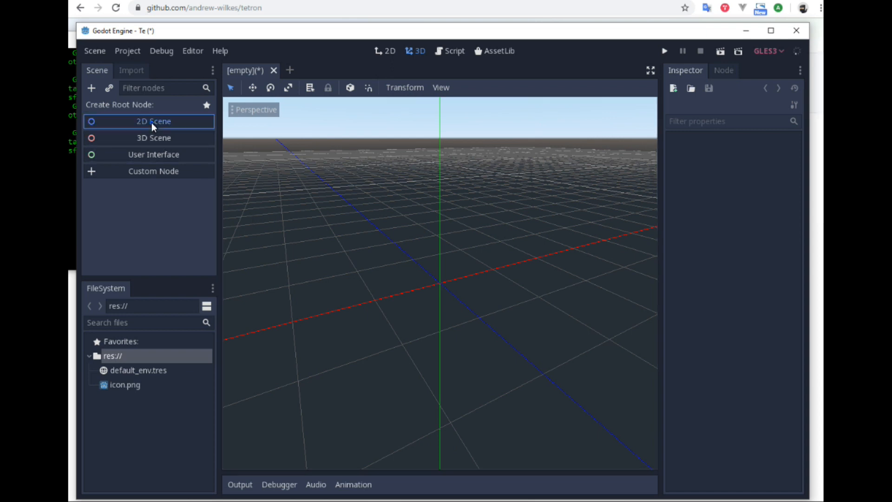
Create a 2D scene root node named Main
{"action": "left_click", "coordinate": [148, 122]}
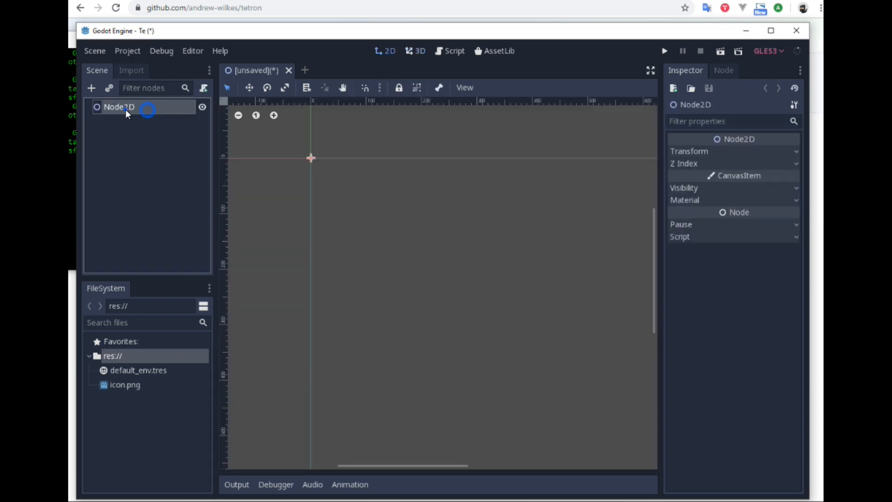
{"action": "type", "text": "Main"}
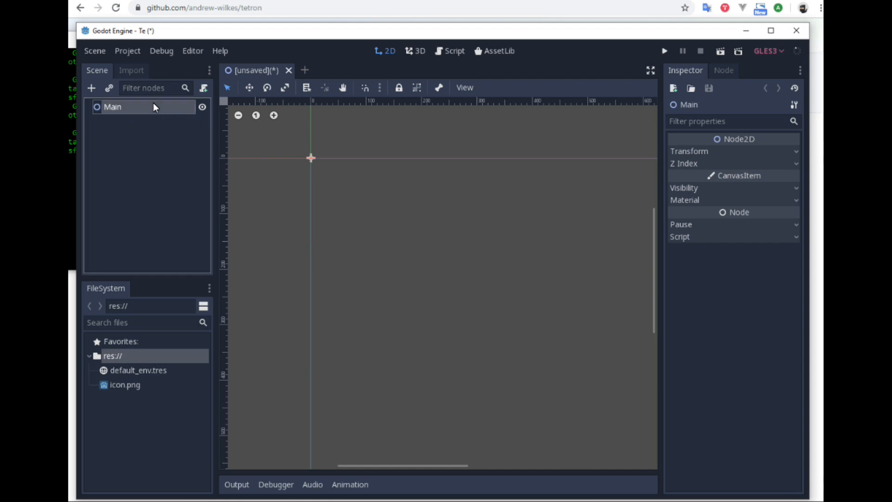
{"action": "double_click", "coordinate": [113, 106]}
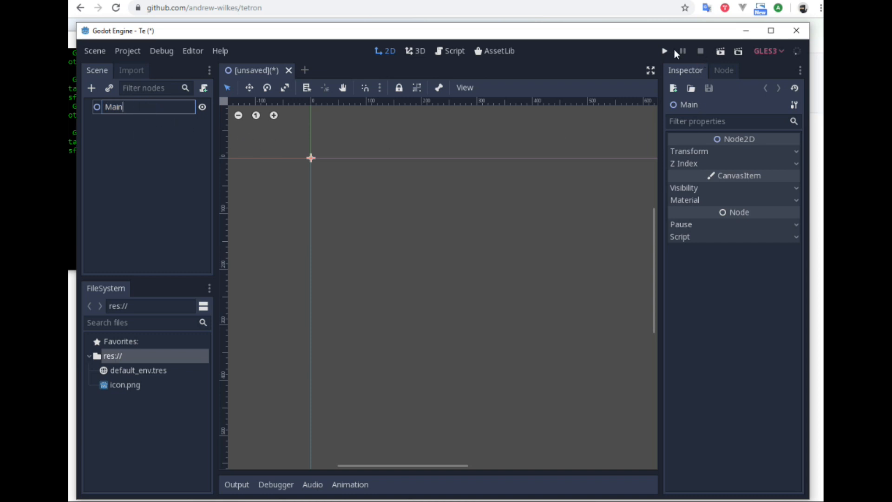
Save the scene as Main.tscn, run it once, and switch to Command Prompt
{"action": "left_click", "coordinate": [663, 51]}
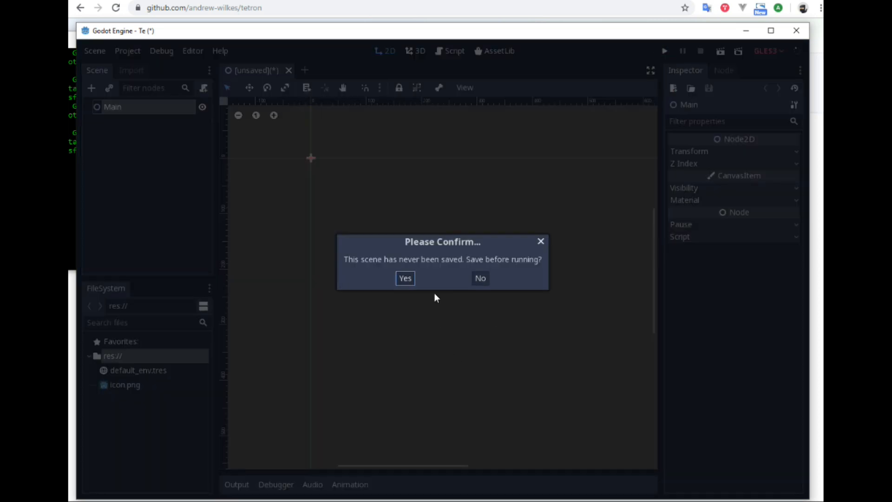
{"action": "left_click", "coordinate": [405, 278]}
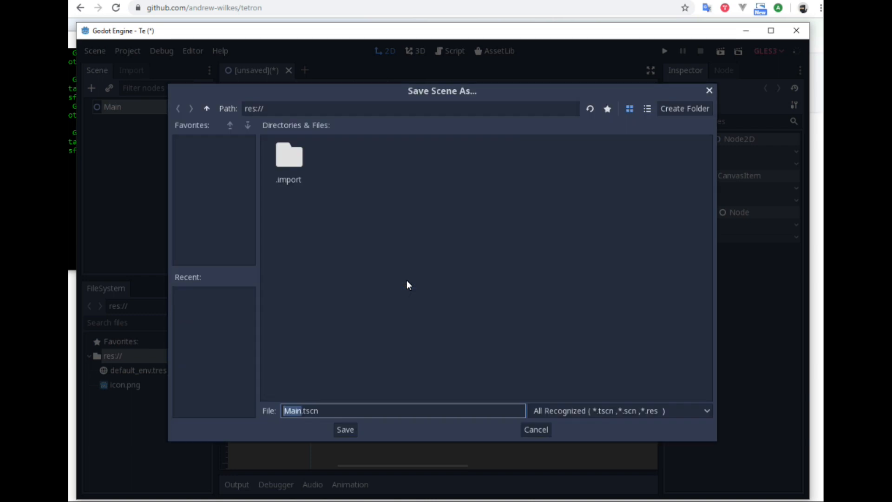
{"action": "left_click", "coordinate": [344, 429]}
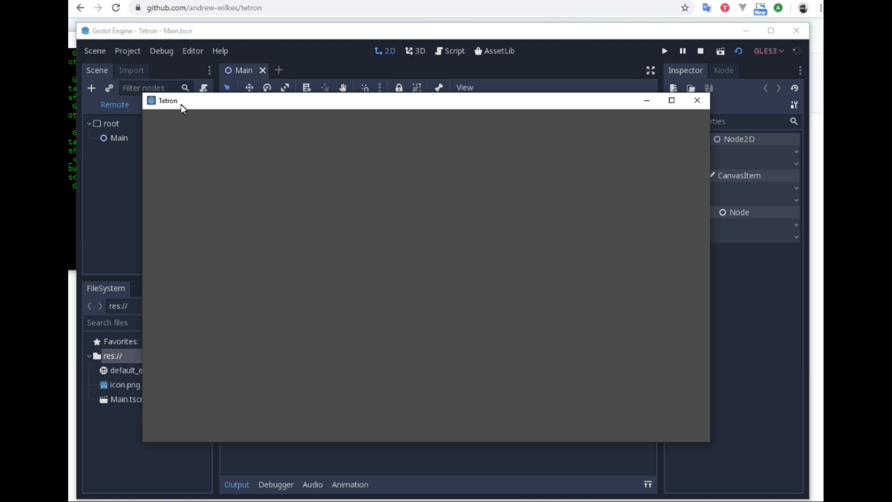
{"action": "mouse_move", "coordinate": [697, 100]}
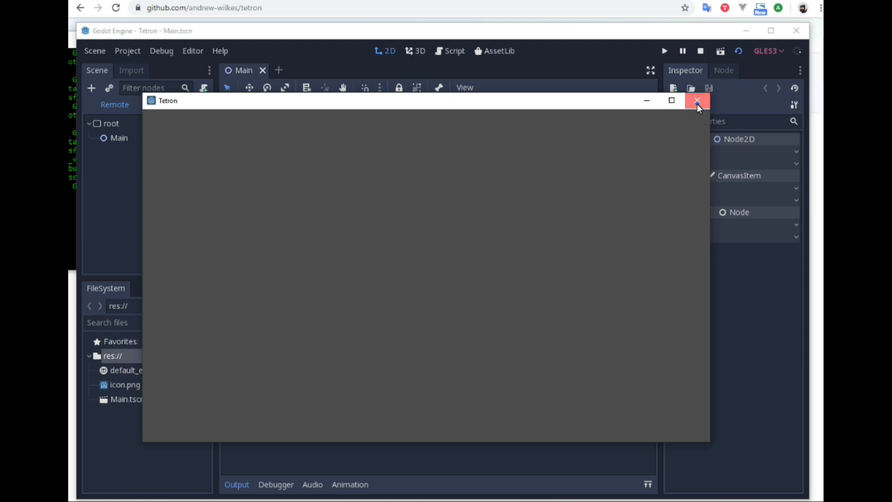
{"action": "left_click", "coordinate": [697, 101]}
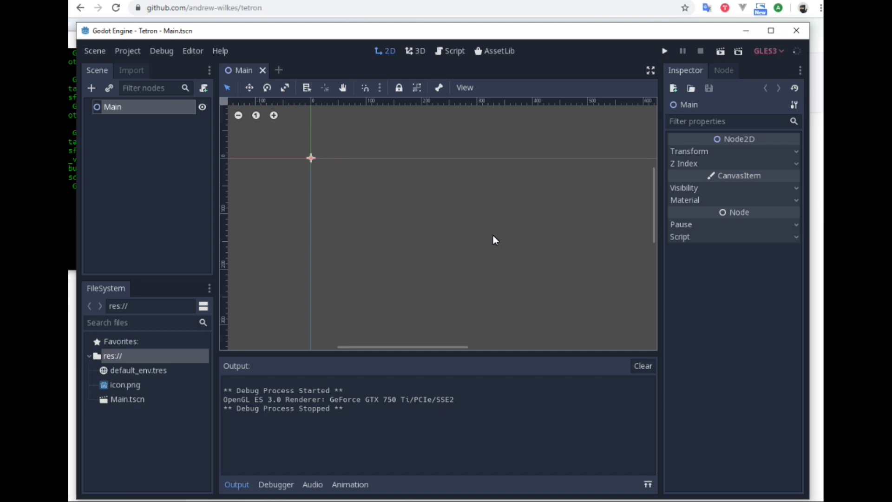
{"action": "mouse_move", "coordinate": [574, 480]}
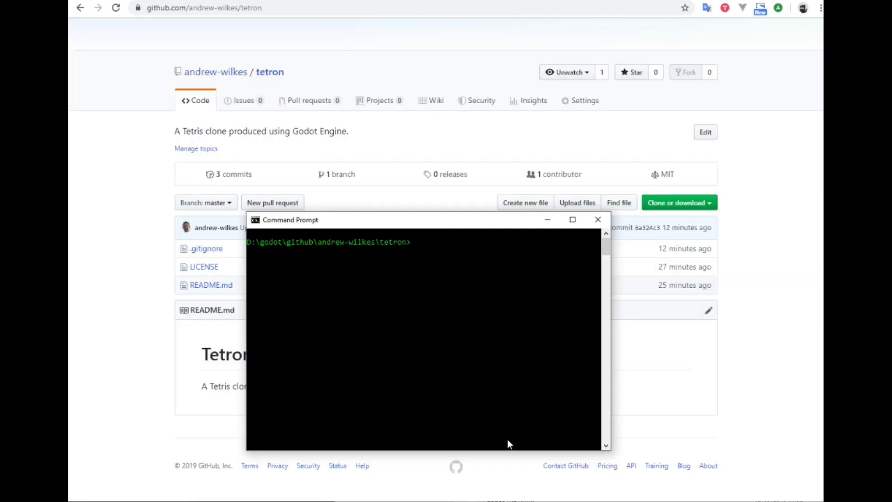
Stage files with git add "*.*" and confirm the four new files via git status
{"action": "type", "text": "git"}
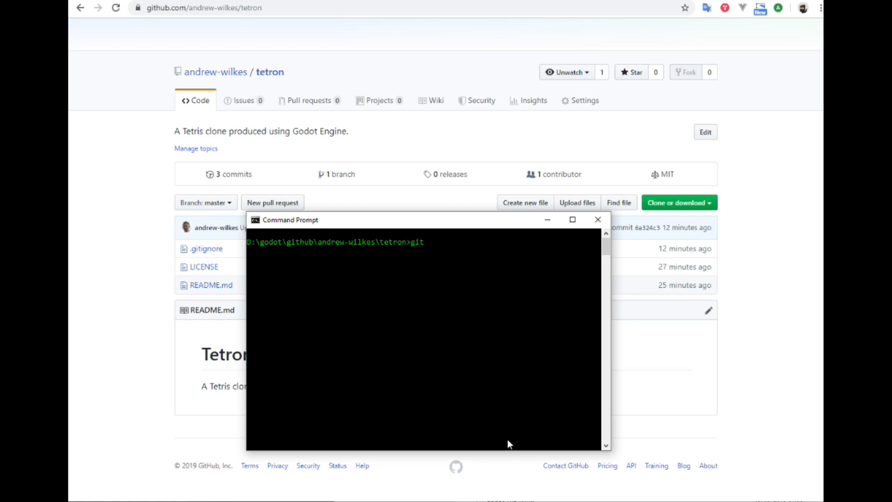
{"action": "type", "text": "add"}
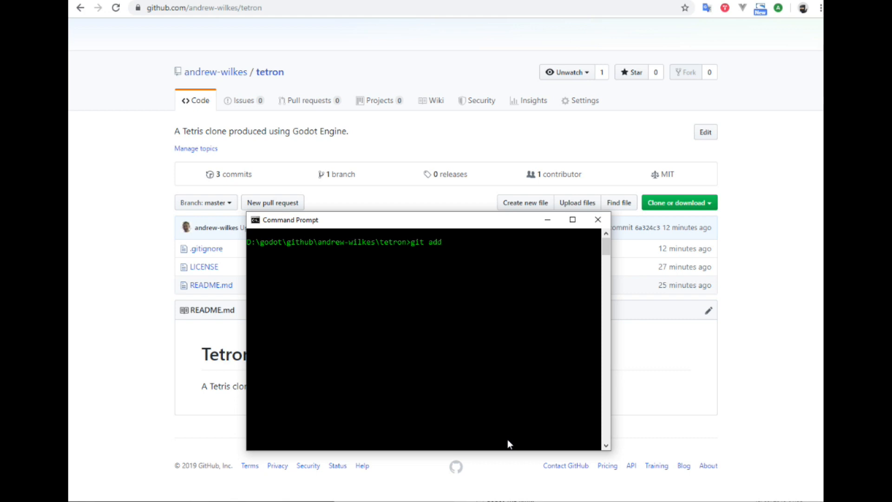
{"action": "type", "text": "\" \""}
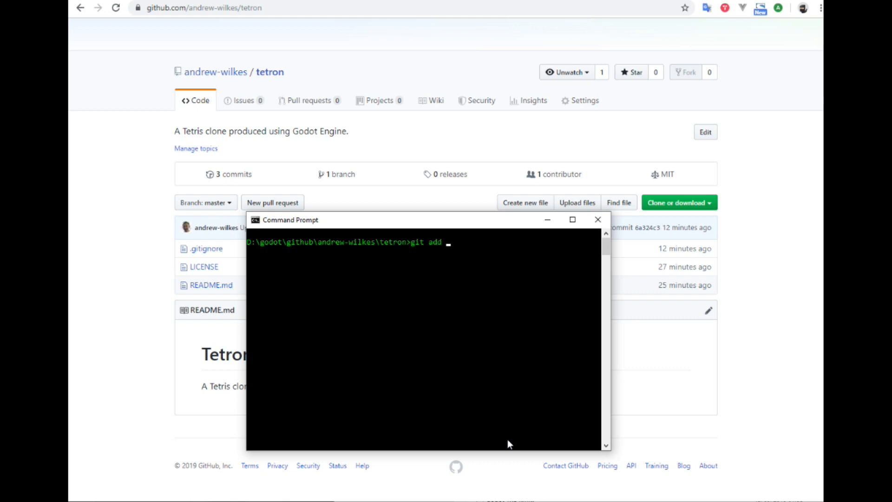
{"action": "type", "text": "*.*"}
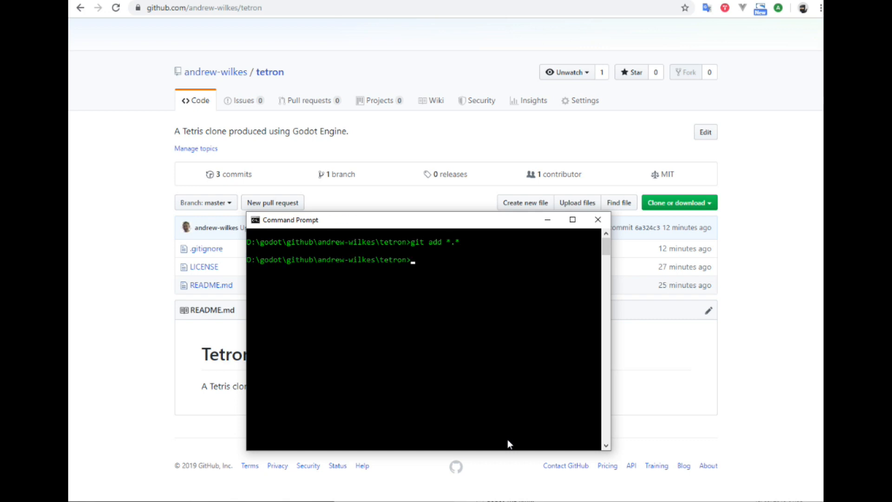
{"action": "type", "text": "git"}
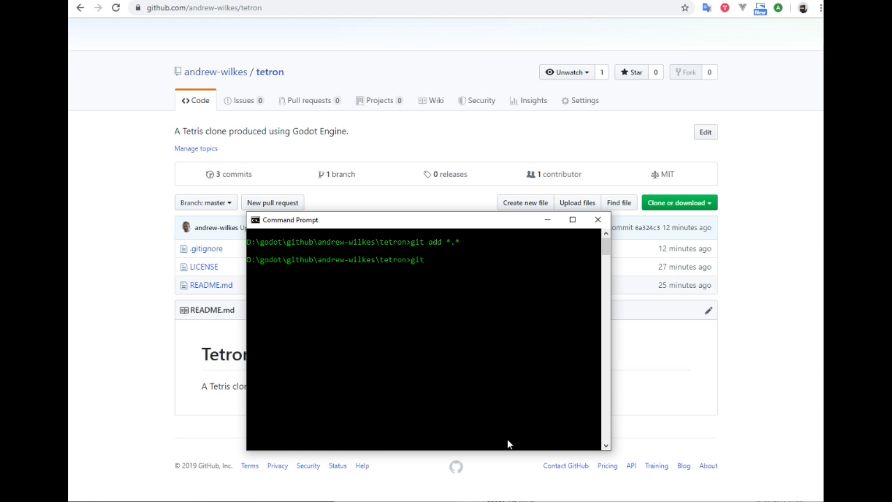
{"action": "type", "text": "stat"}
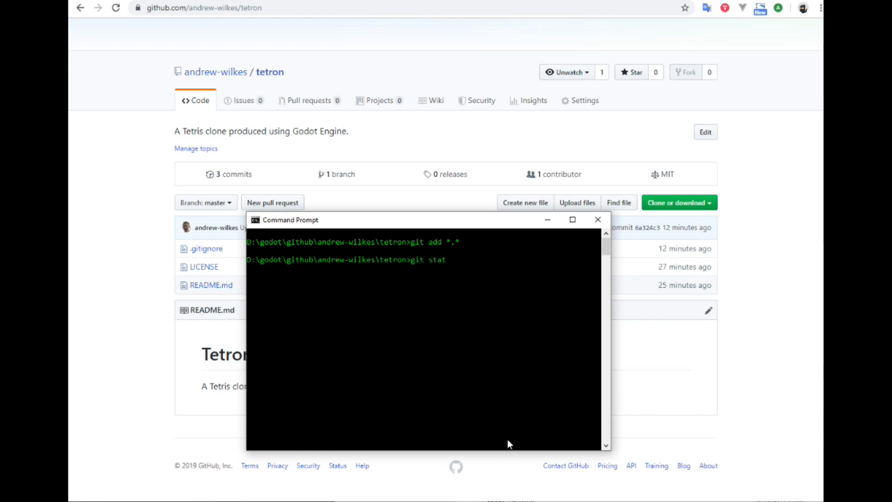
{"action": "type", "text": "us"}
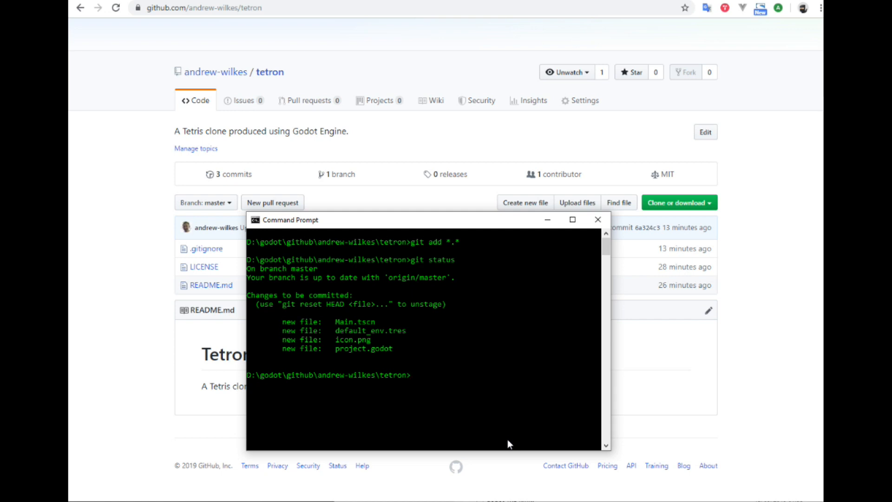
Commit the staged files with git commit -m "Godot project files added."
{"action": "type", "text": "git"}
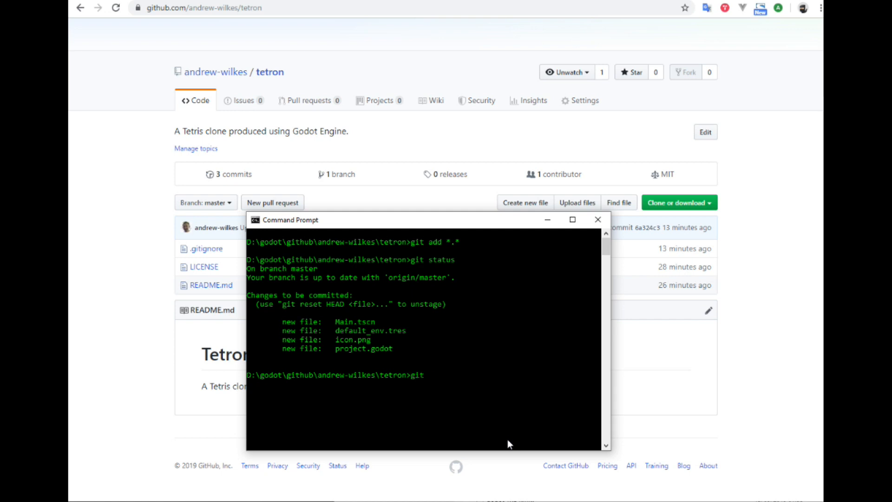
{"action": "type", "text": "commit"}
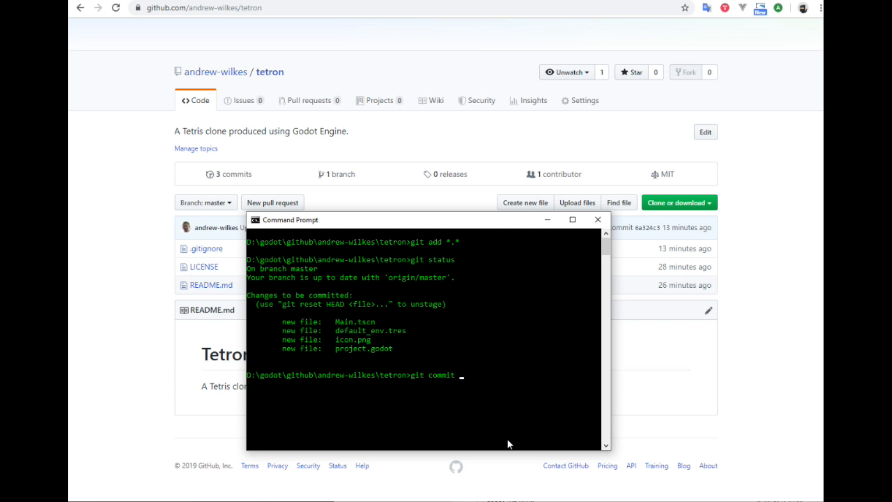
{"action": "type", "text": "-m"}
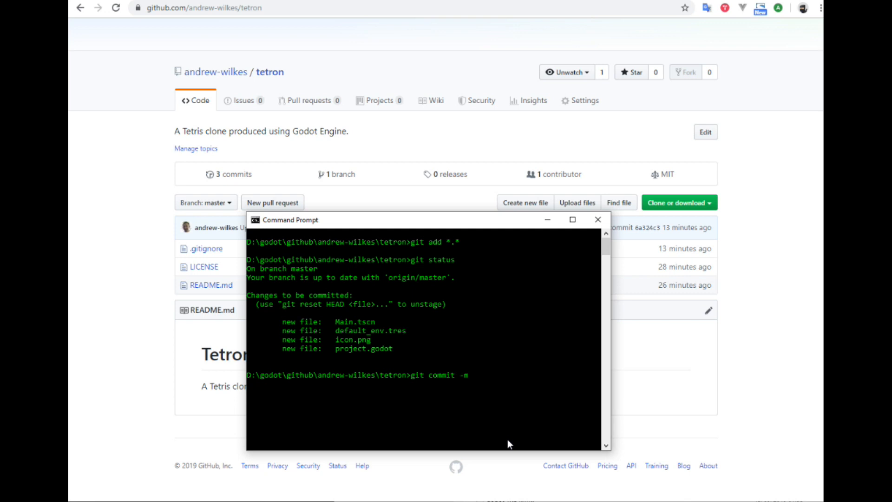
{"action": "type", "text": "Godot"}
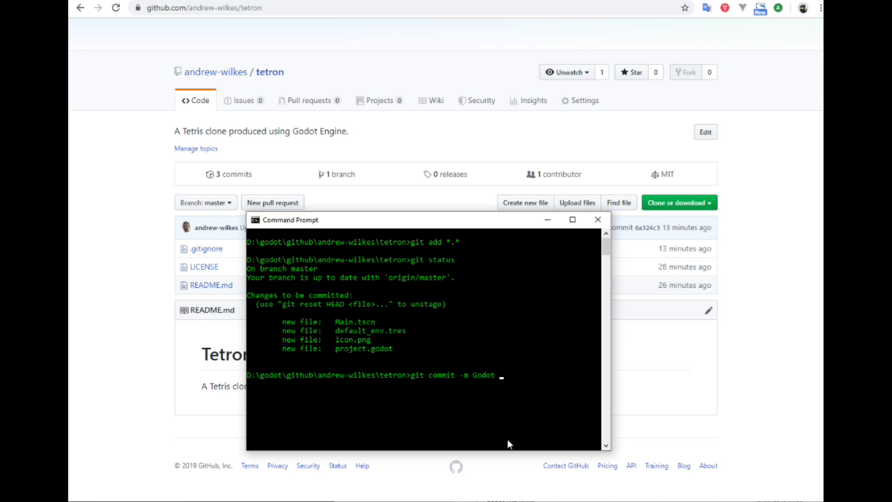
{"action": "type", "text": "project file"}
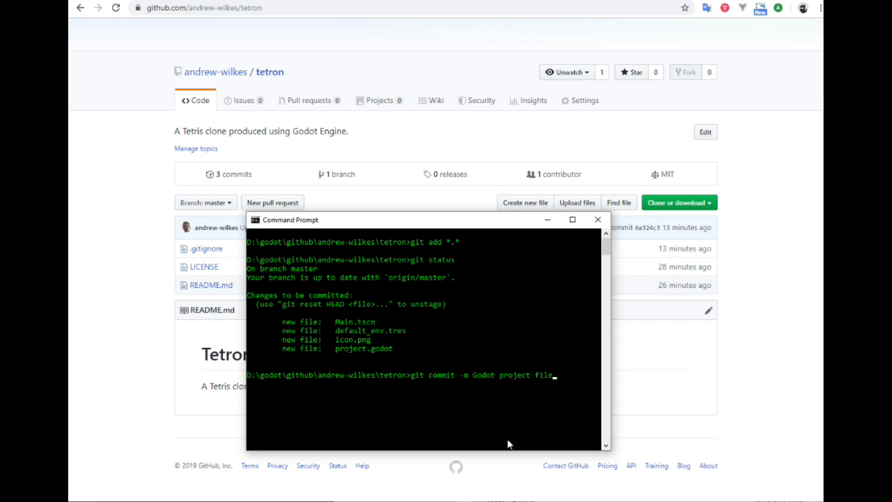
{"action": "type", "text": "s added"}
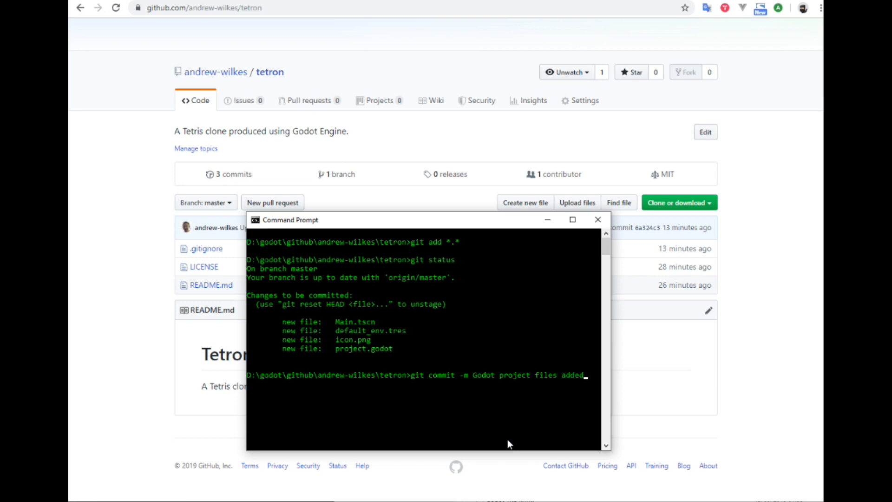
{"action": "type", "text": "."}
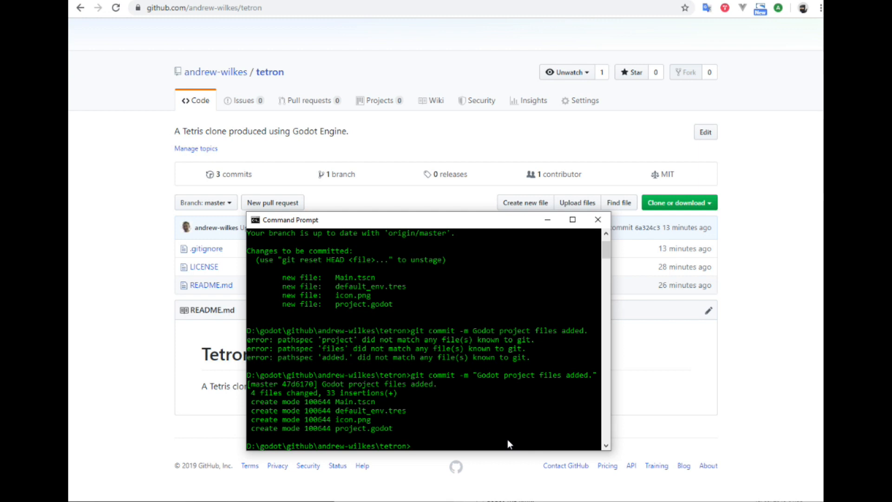
Run git status and git push, which prompts for a GitHub username
{"action": "type", "text": "git status"}
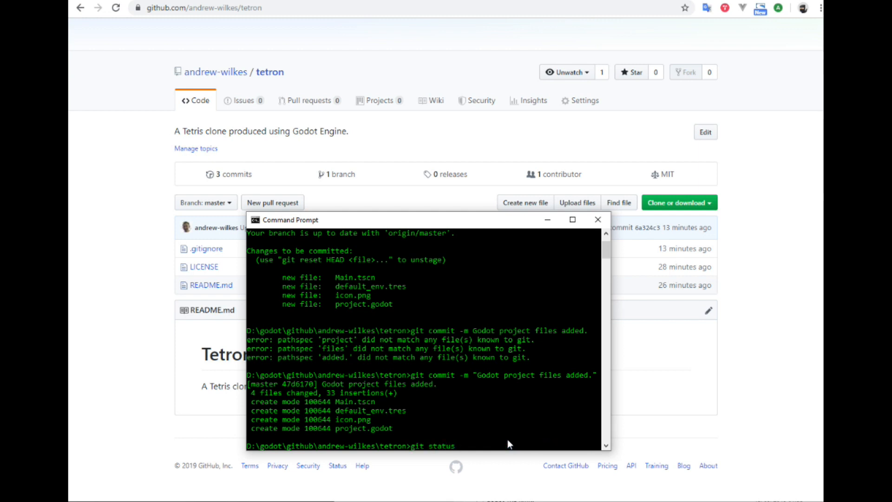
{"action": "type", "text": "git push"}
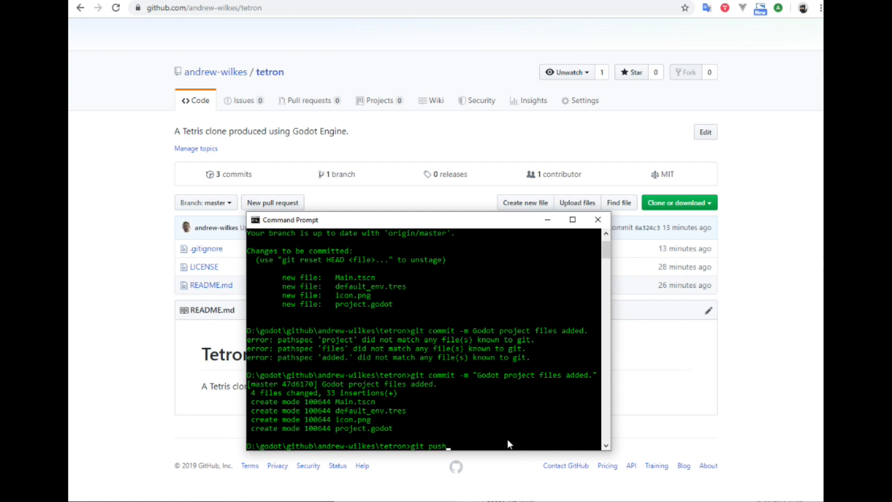
{"action": "key", "text": "Enter"}
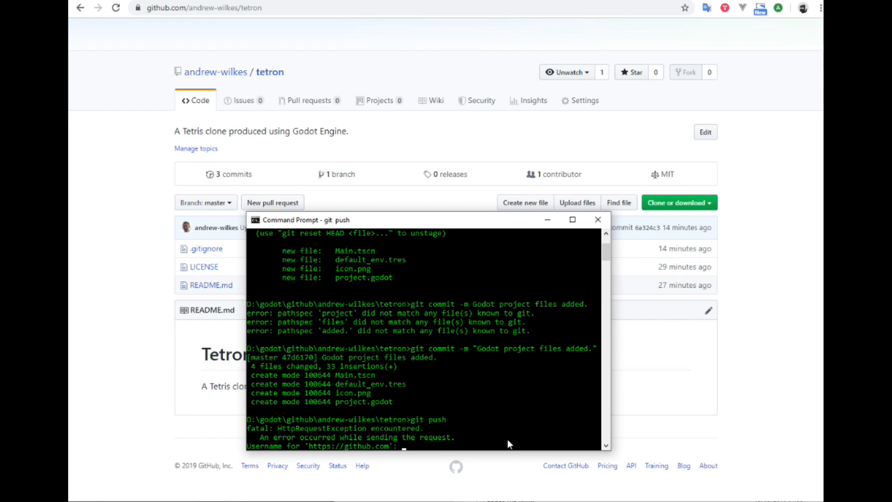
{"action": "mouse_move", "coordinate": [516, 454]}
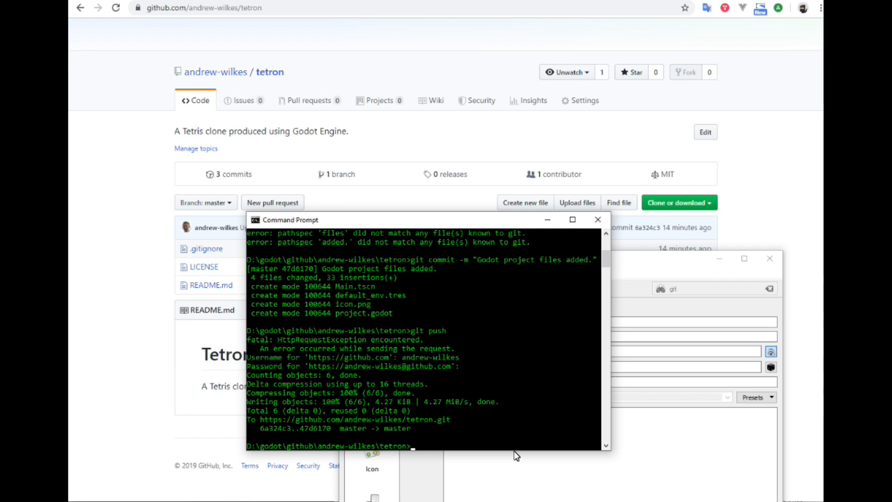
{"action": "mouse_move", "coordinate": [507, 446]}
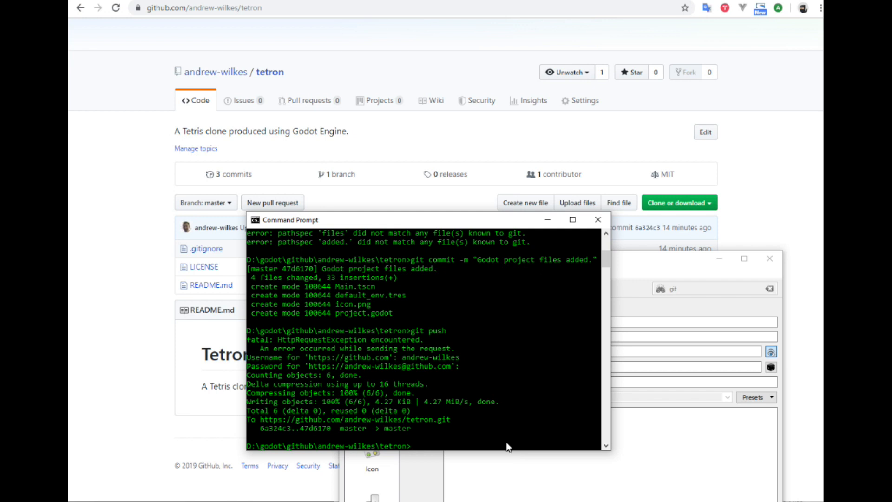
{"action": "mouse_move", "coordinate": [129, 359]}
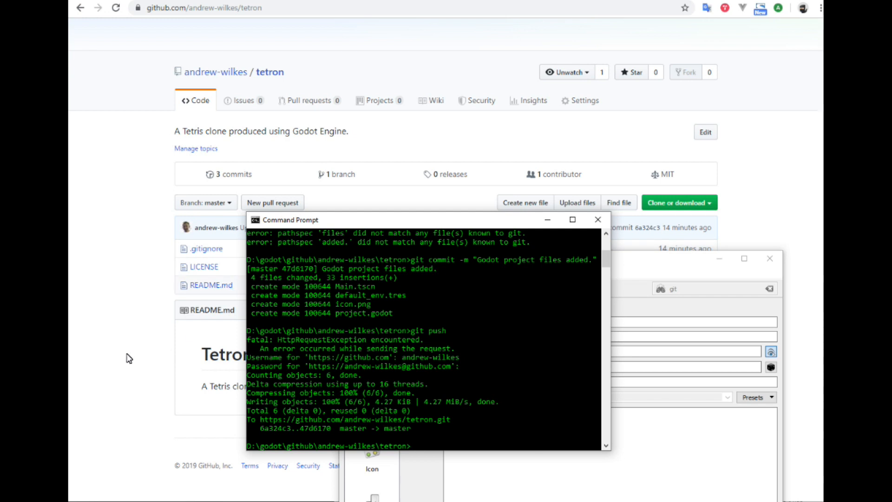
Reload the tetron GitHub page and scroll to see 4 commits and Main.tscn, project.godot
{"action": "left_click", "coordinate": [598, 219]}
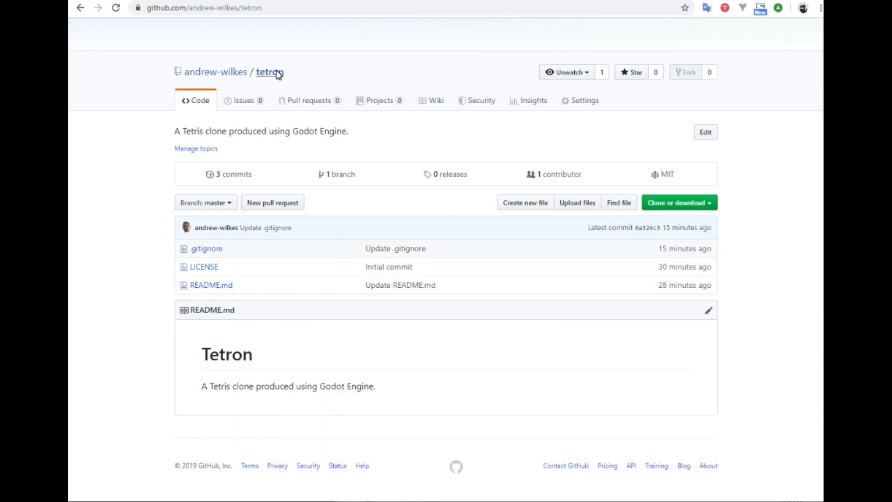
{"action": "left_click", "coordinate": [270, 72]}
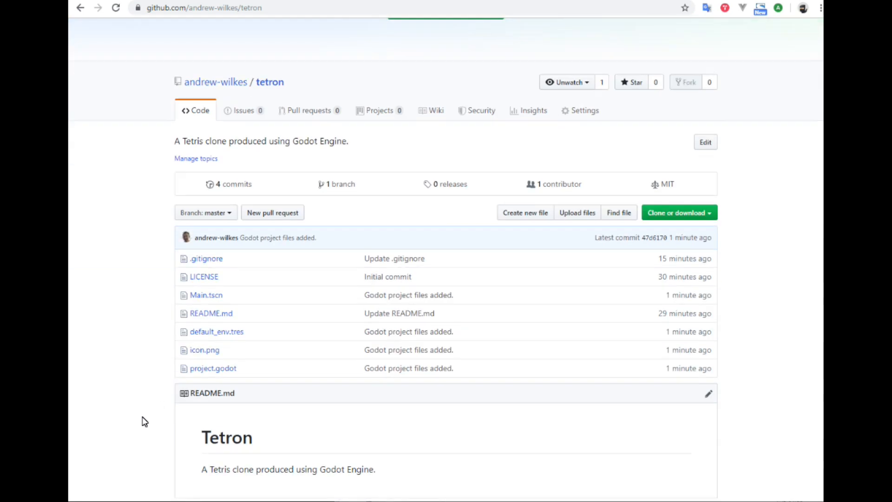
{"action": "scroll", "scroll_direction": "down", "scroll_amount": 3}
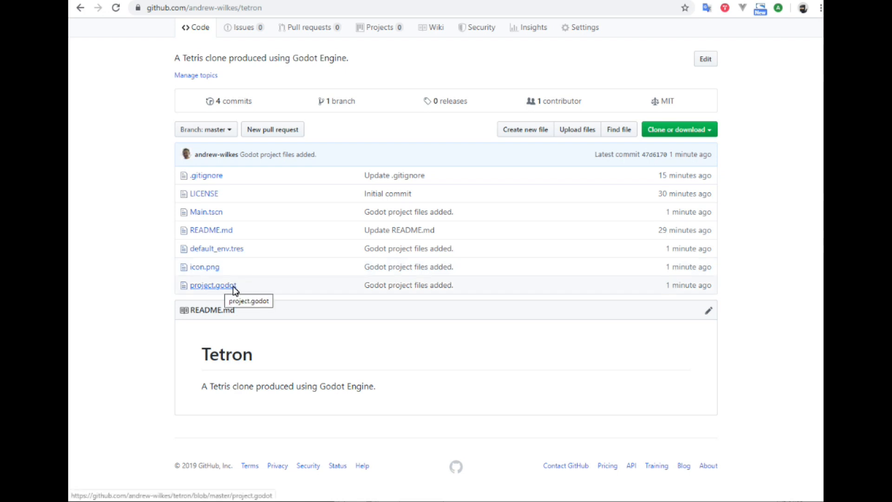
{"action": "mouse_move", "coordinate": [216, 254]}
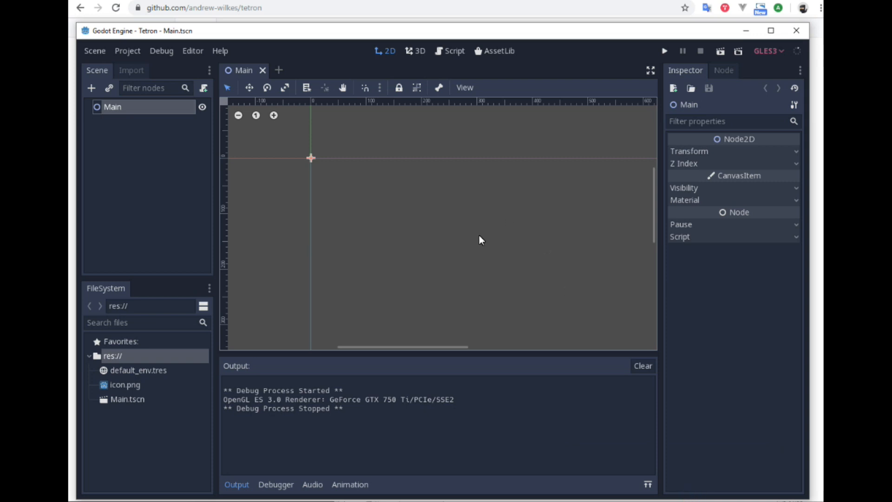
{"action": "mouse_move", "coordinate": [484, 223]}
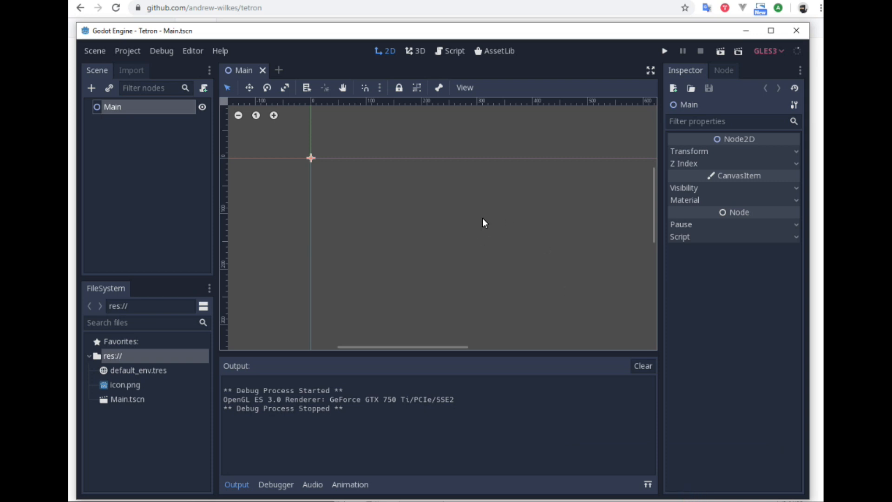